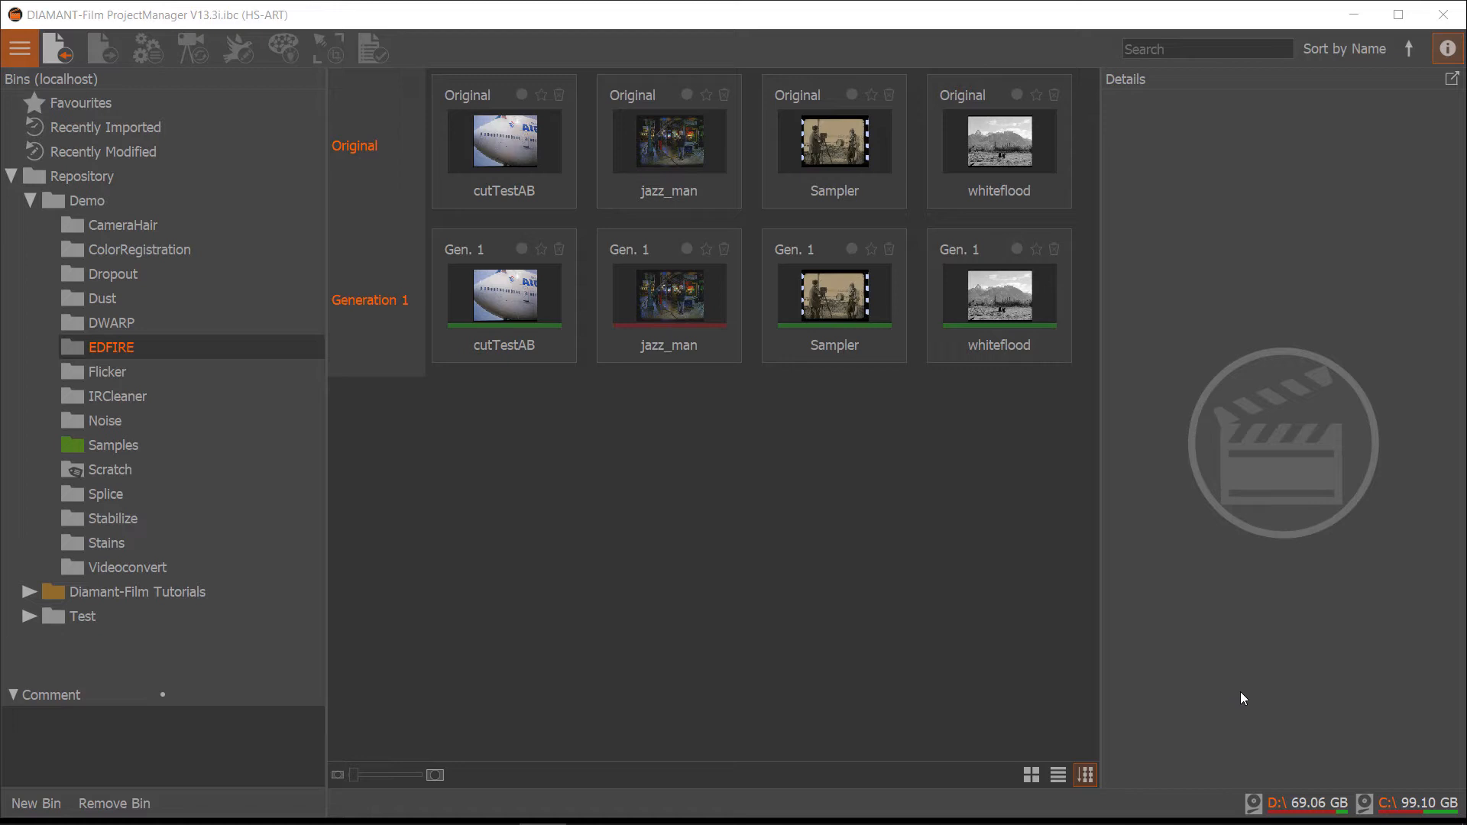
mouse_move(997, 313)
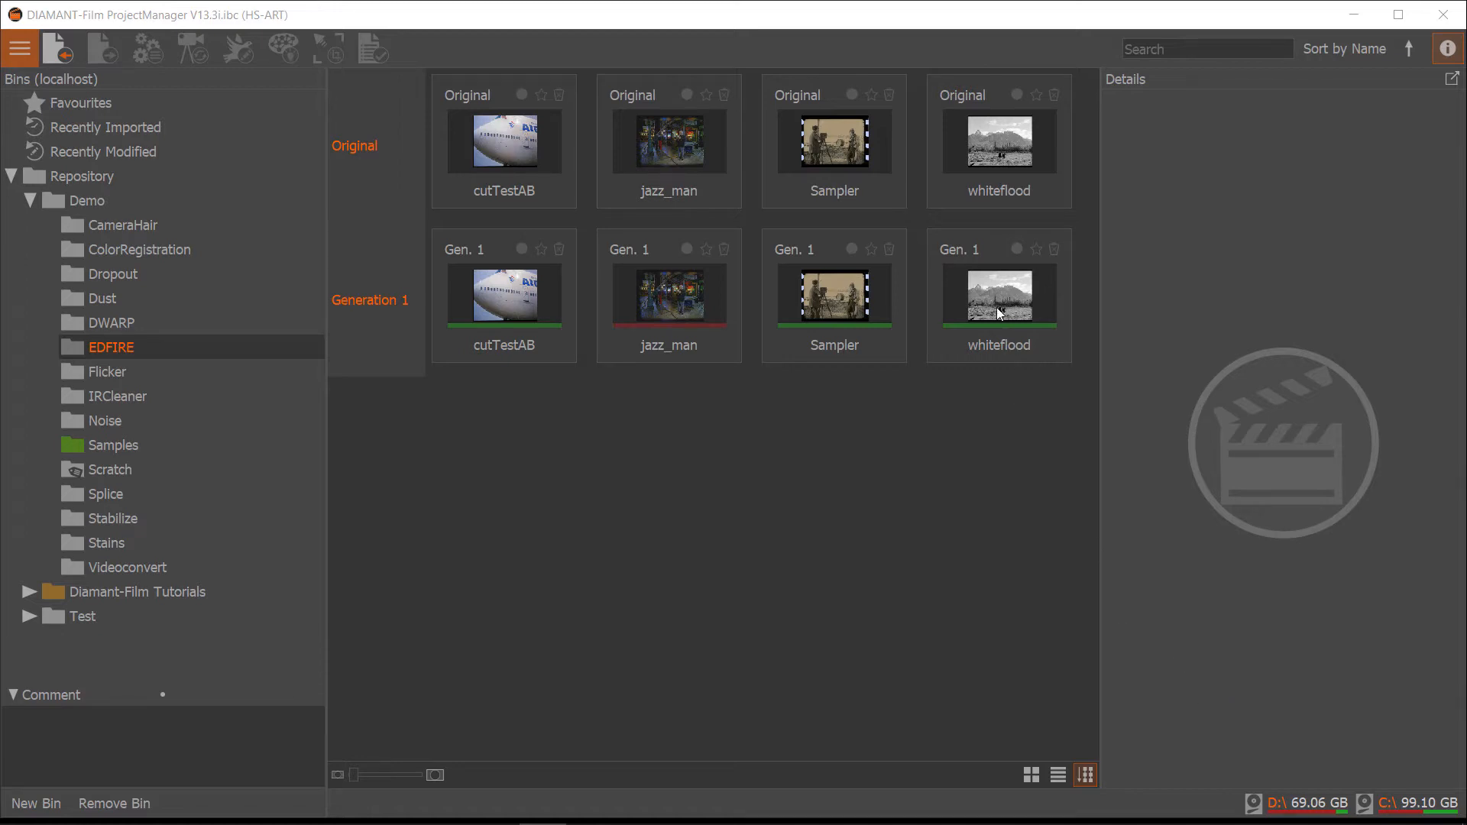
Launch the whiteflood Gen. 1 clip from the EDFIRE bin in Restoration Manager.
click(998, 295)
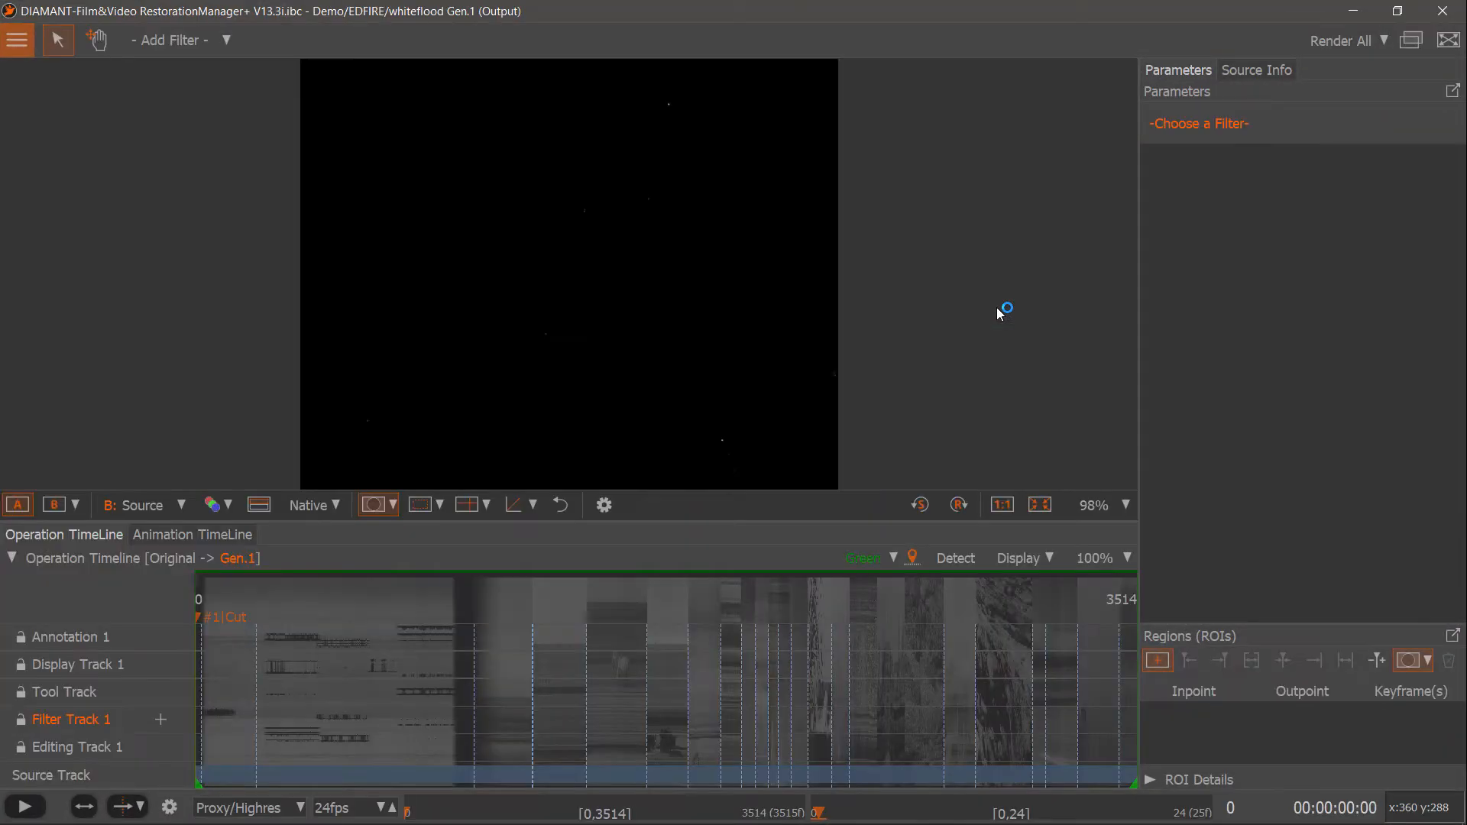
mouse_move(481, 409)
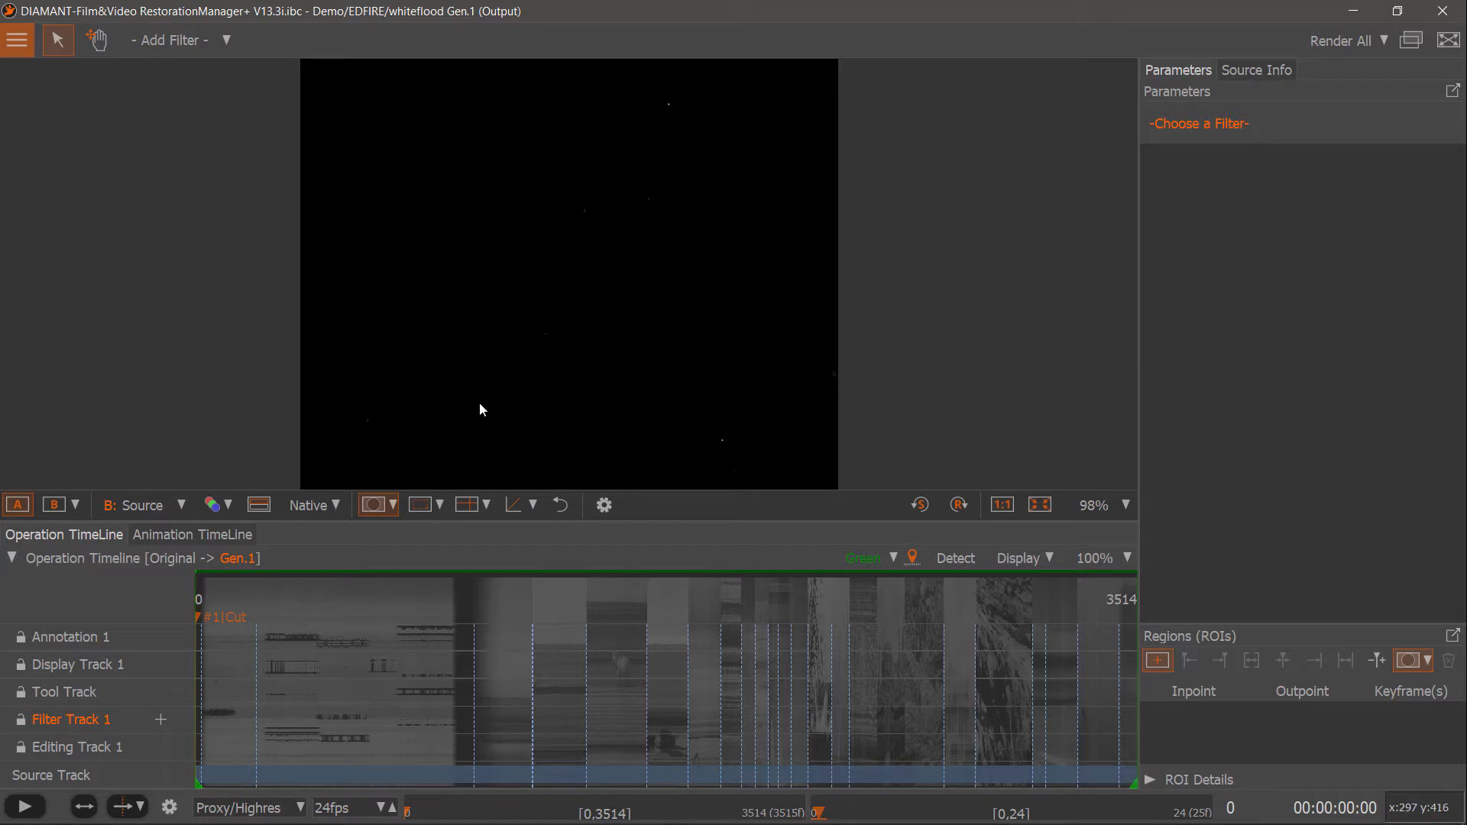
mouse_move(84, 757)
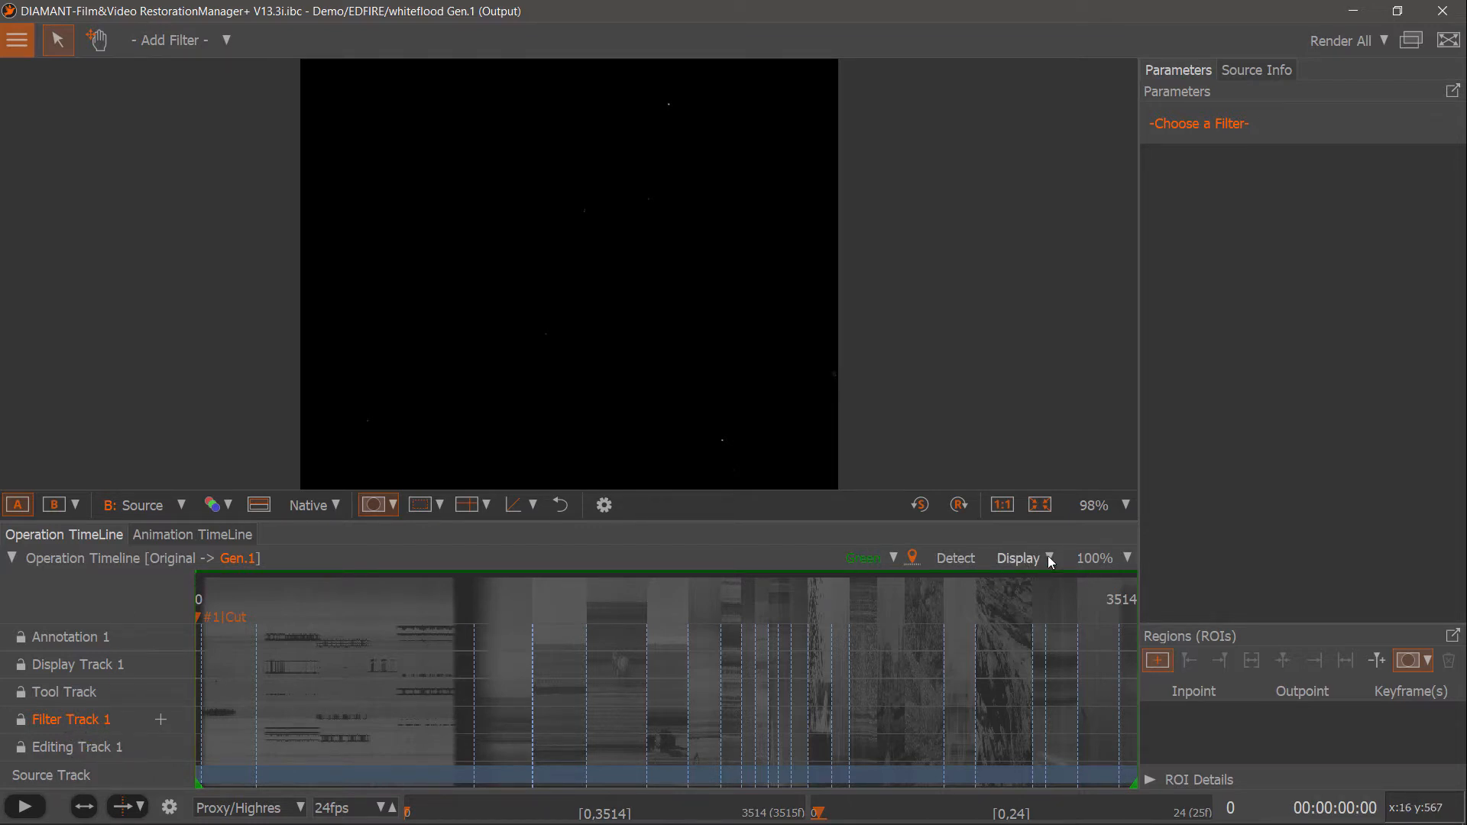
Toggle the timeline track display and scrub the playhead to frame 1583 in shot #7.
click(1022, 558)
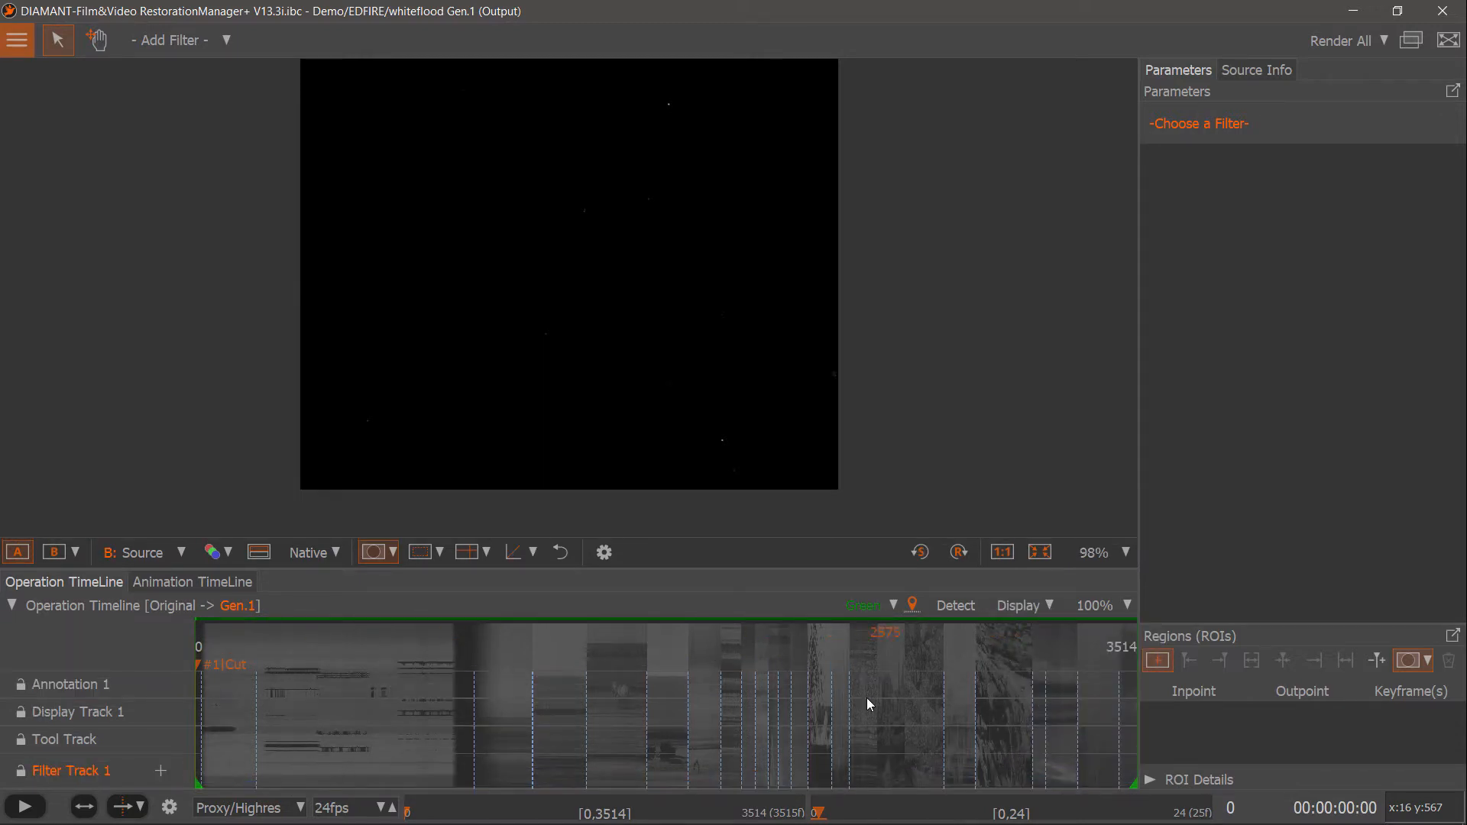
mouse_move(466, 797)
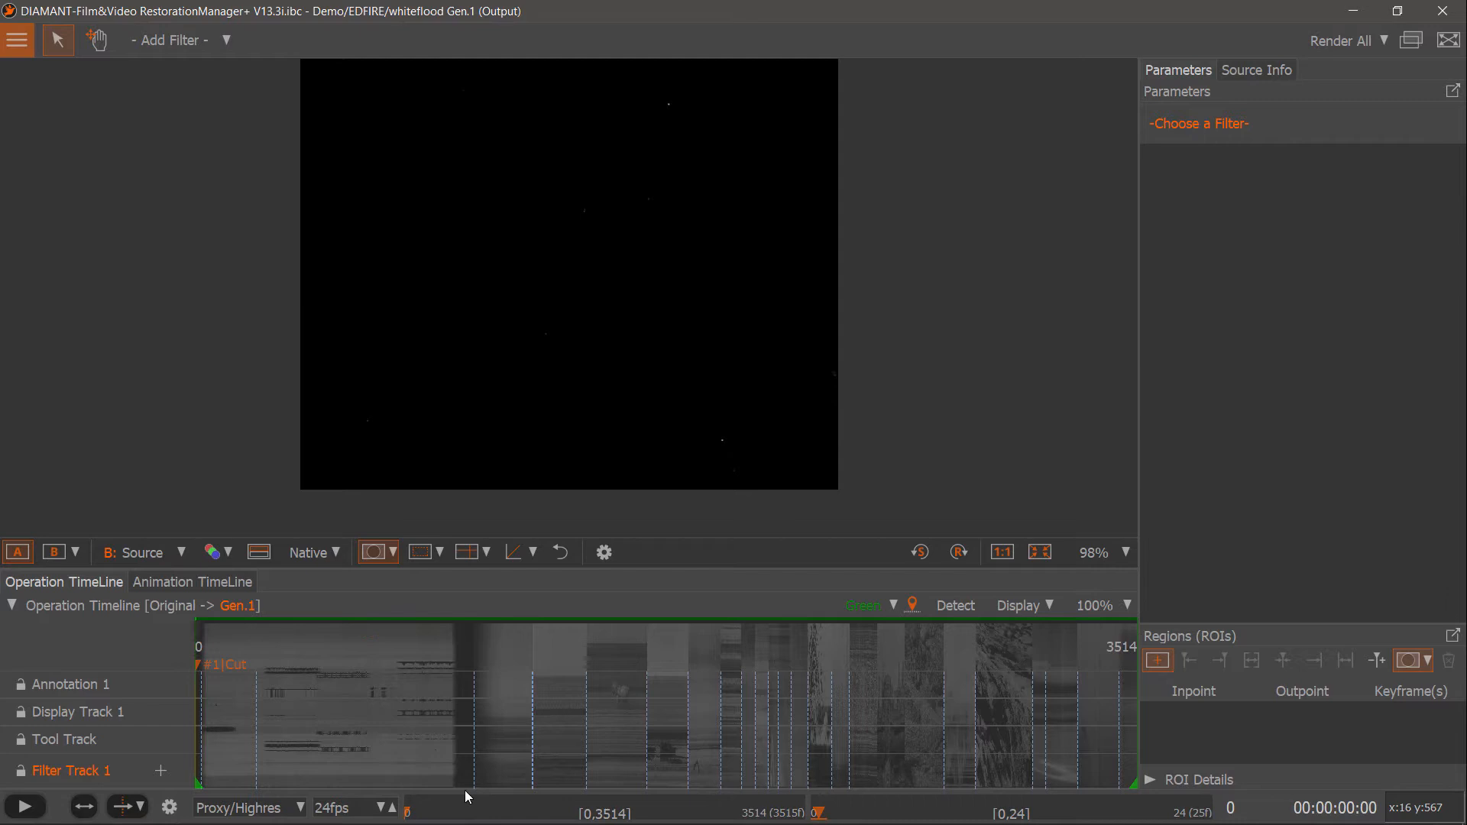
mouse_move(148, 795)
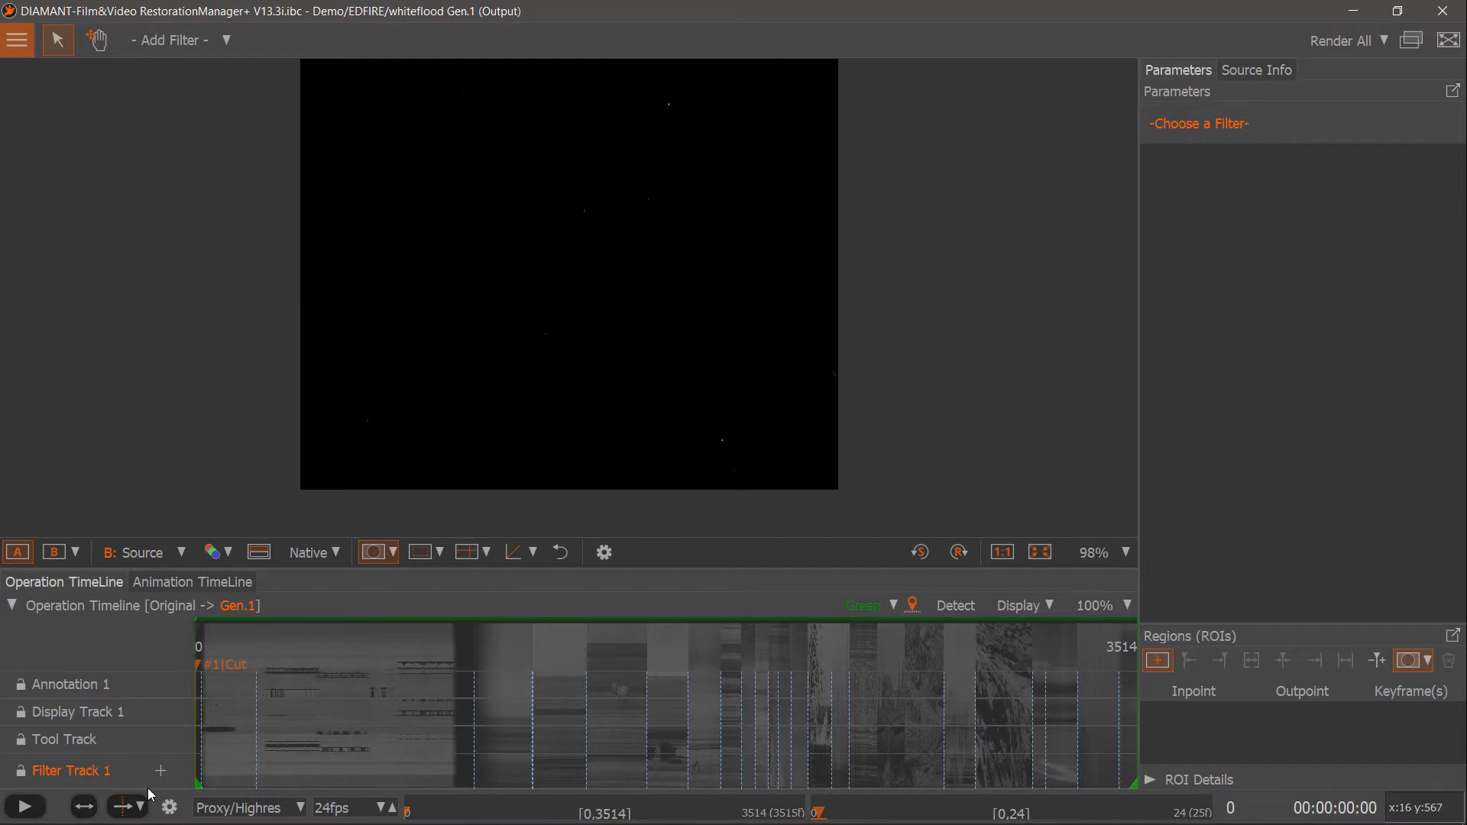
mouse_move(127, 782)
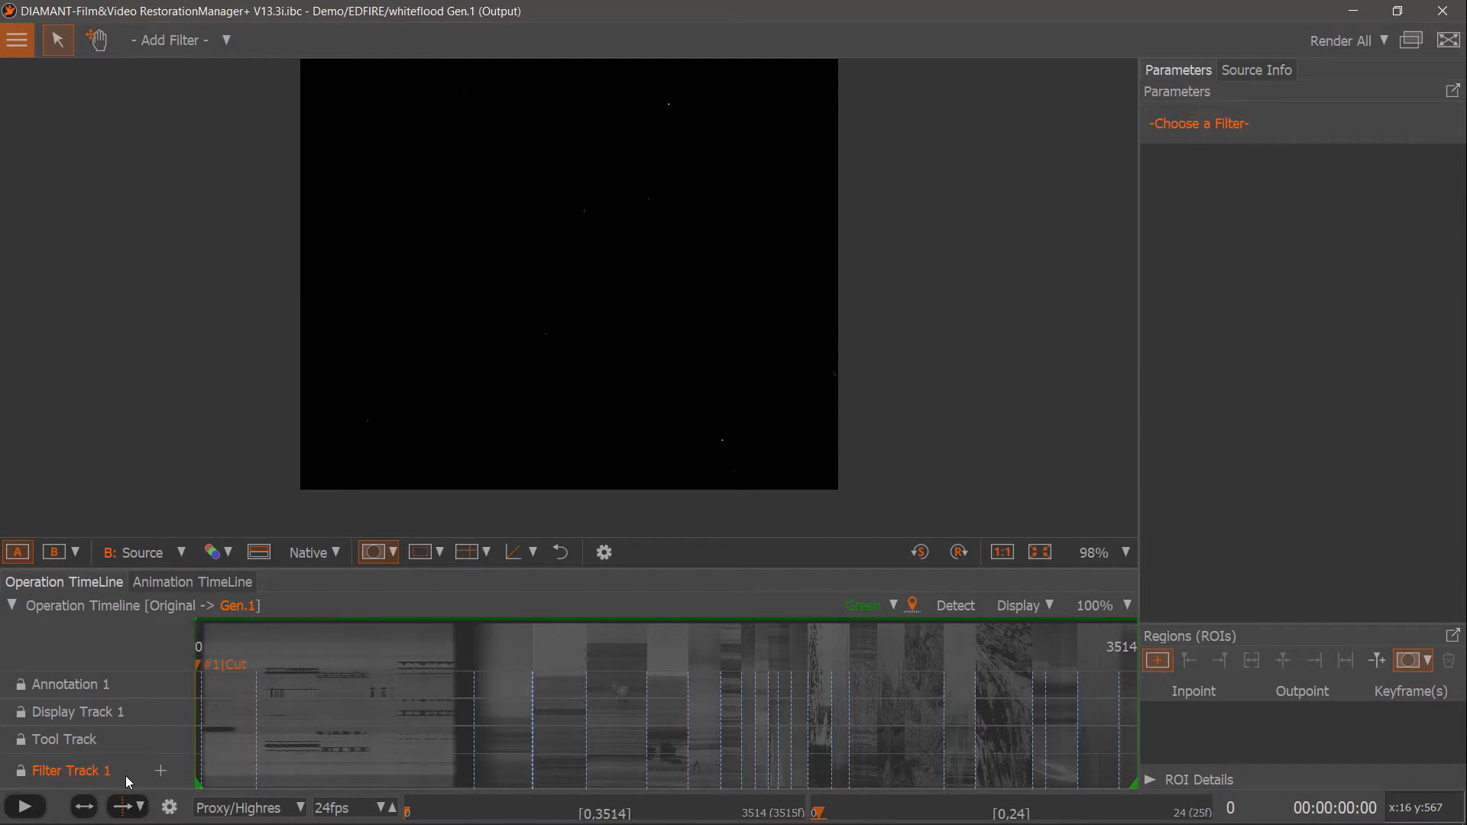
click(1023, 605)
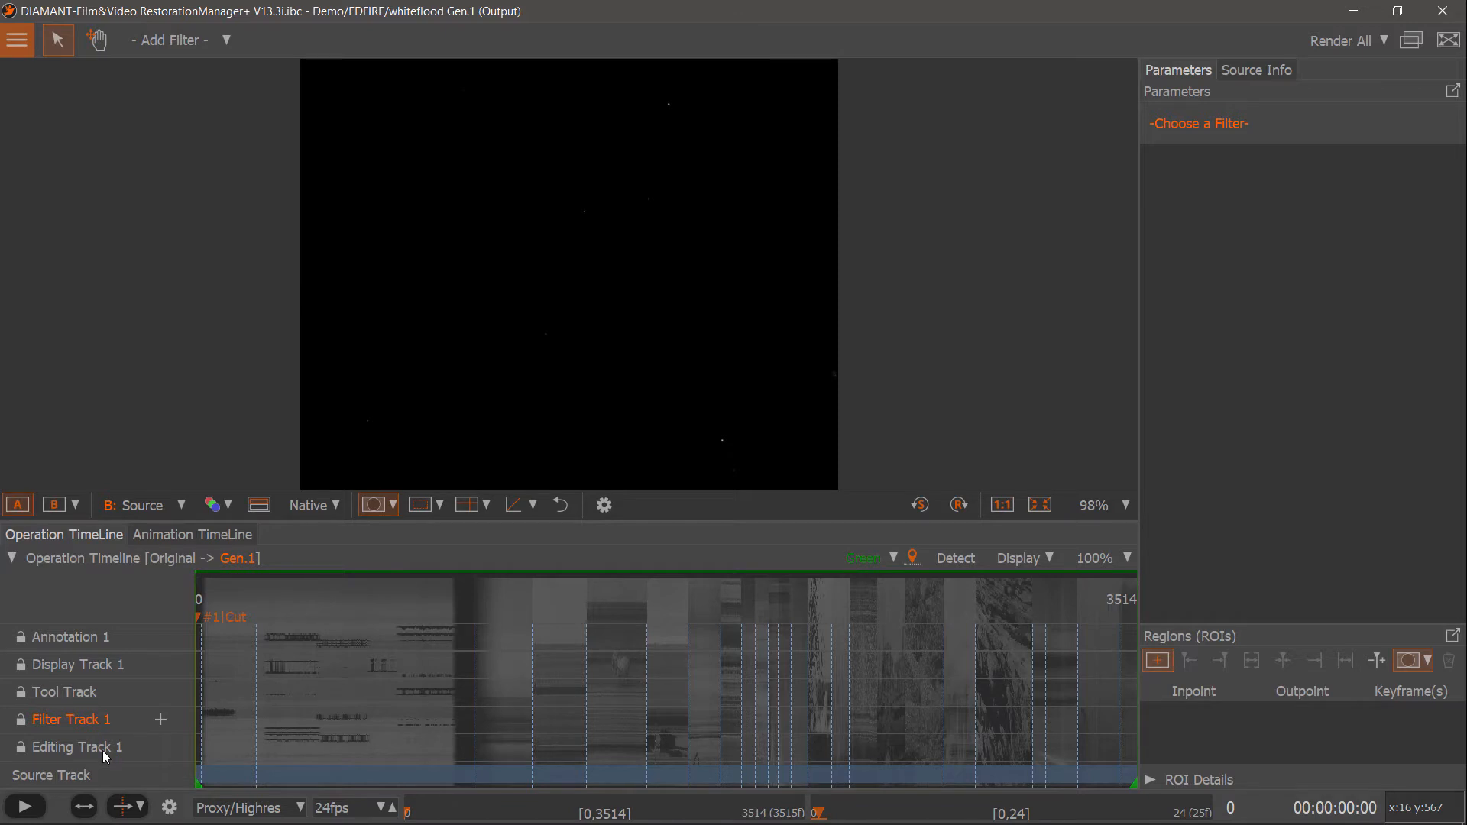
click(512, 614)
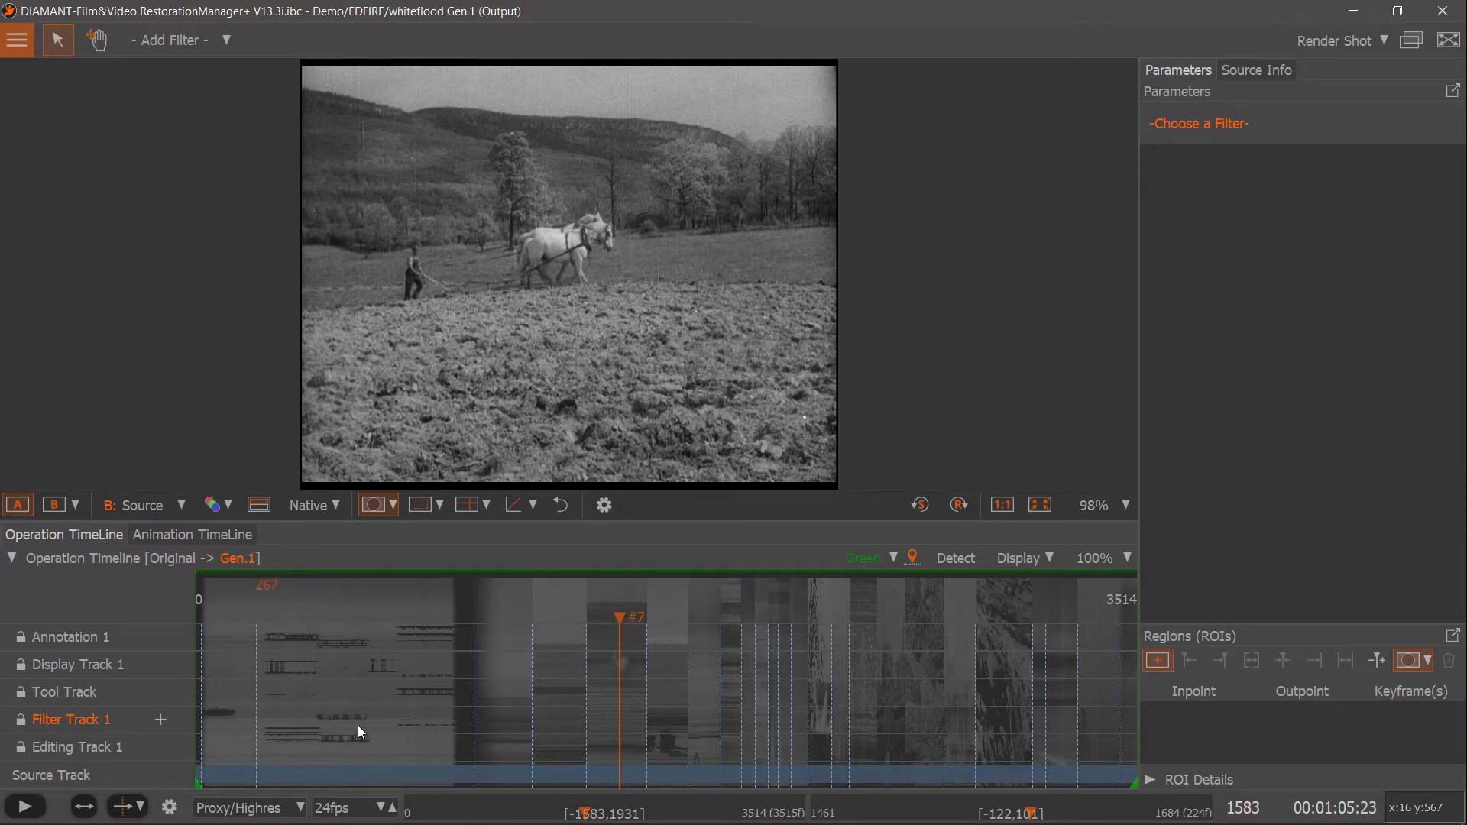
Load the whiteflood_alternative TIF sequence as Additional 1 source via the main menu.
click(16, 39)
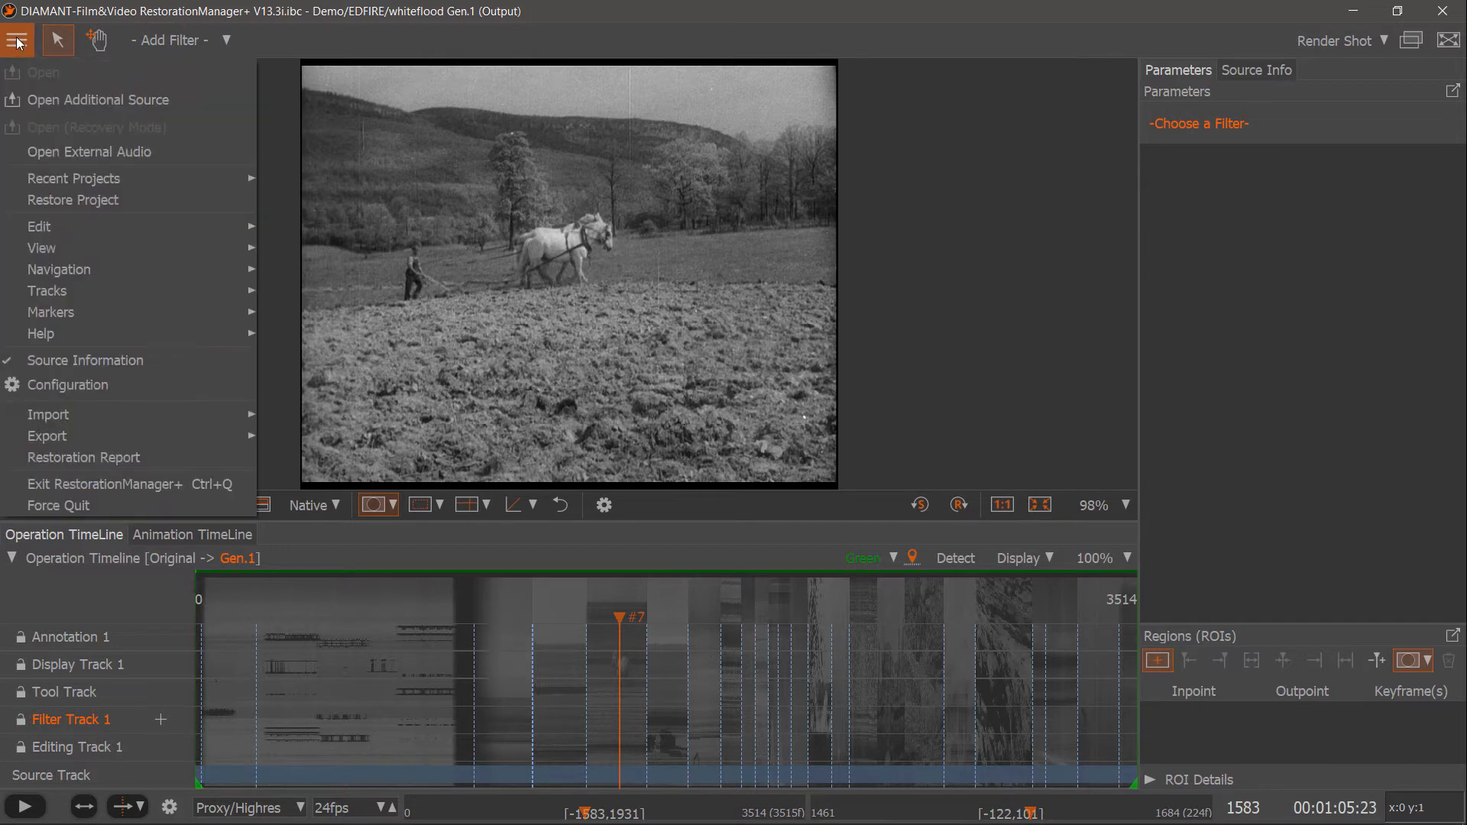
mouse_move(93, 101)
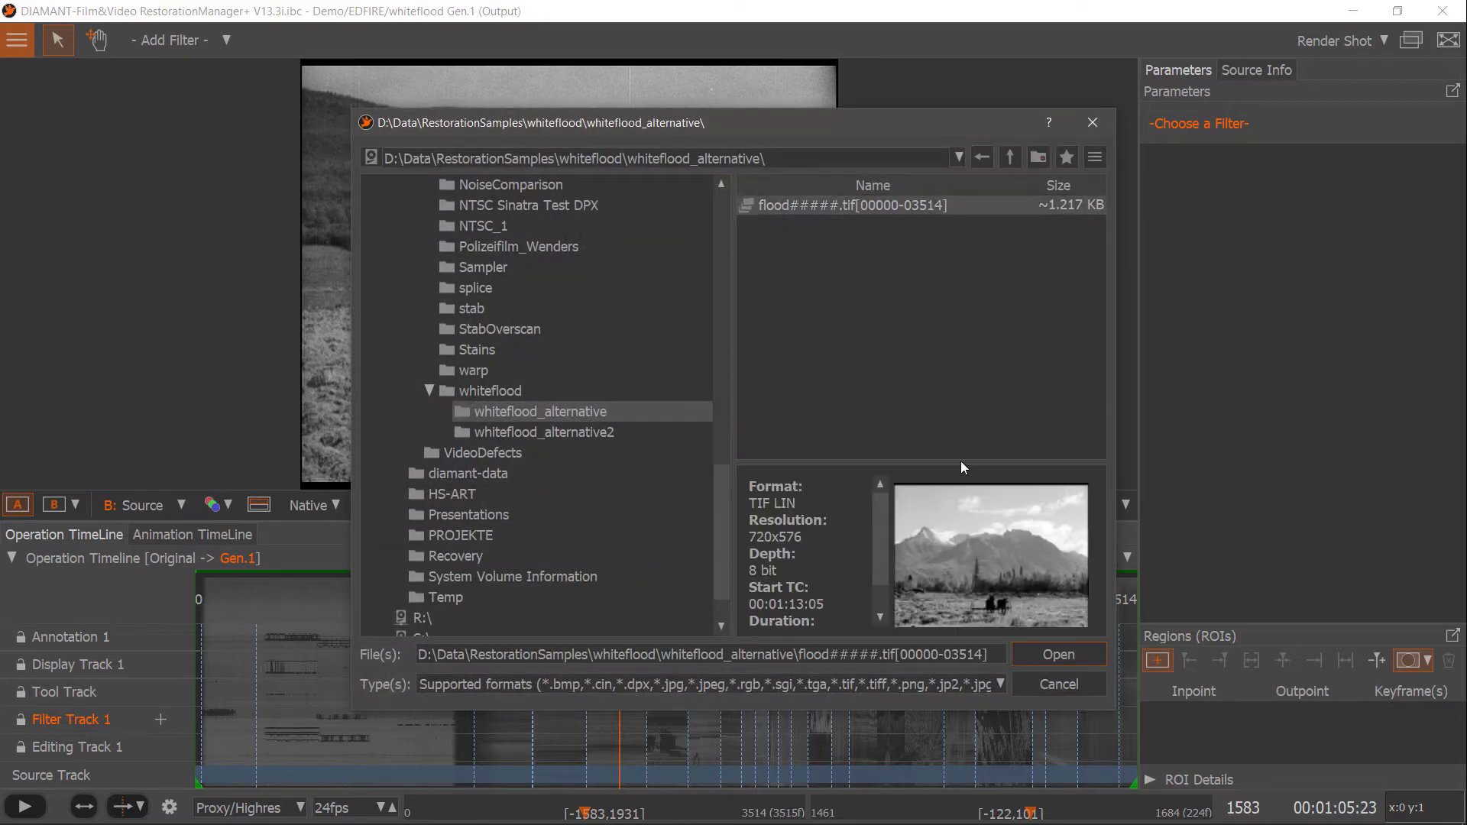
click(1058, 654)
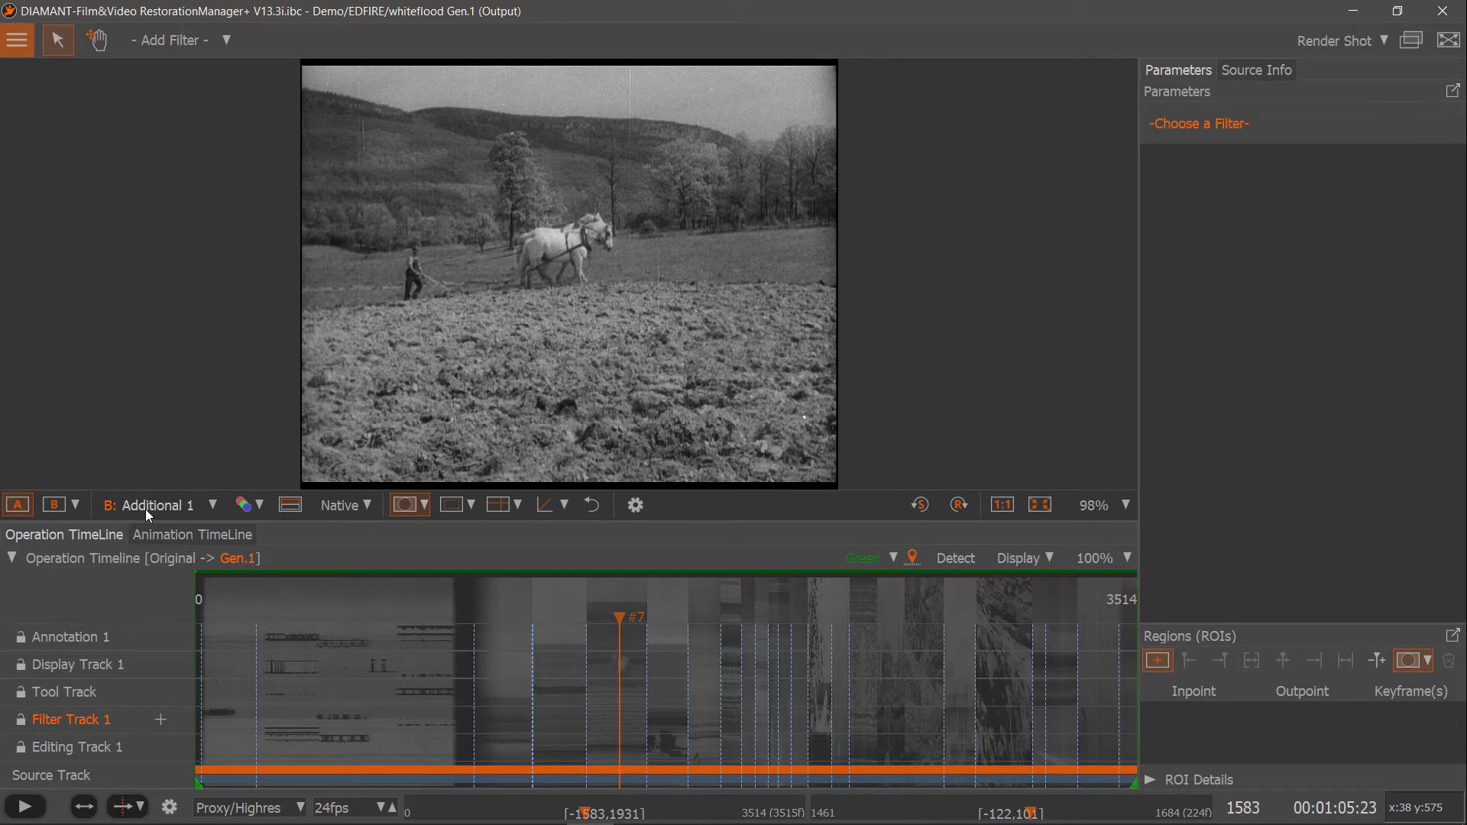
click(53, 506)
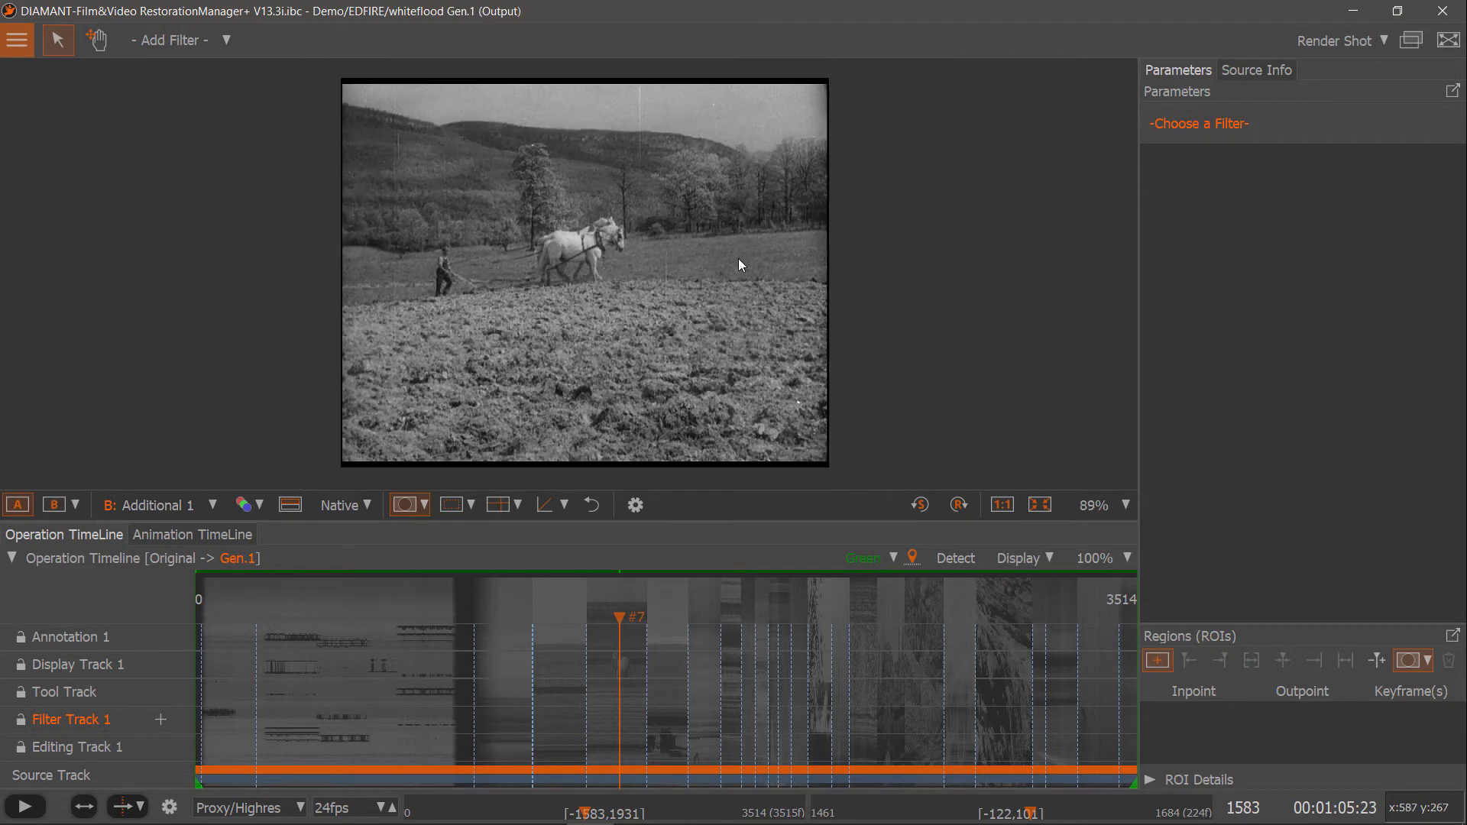
click(52, 505)
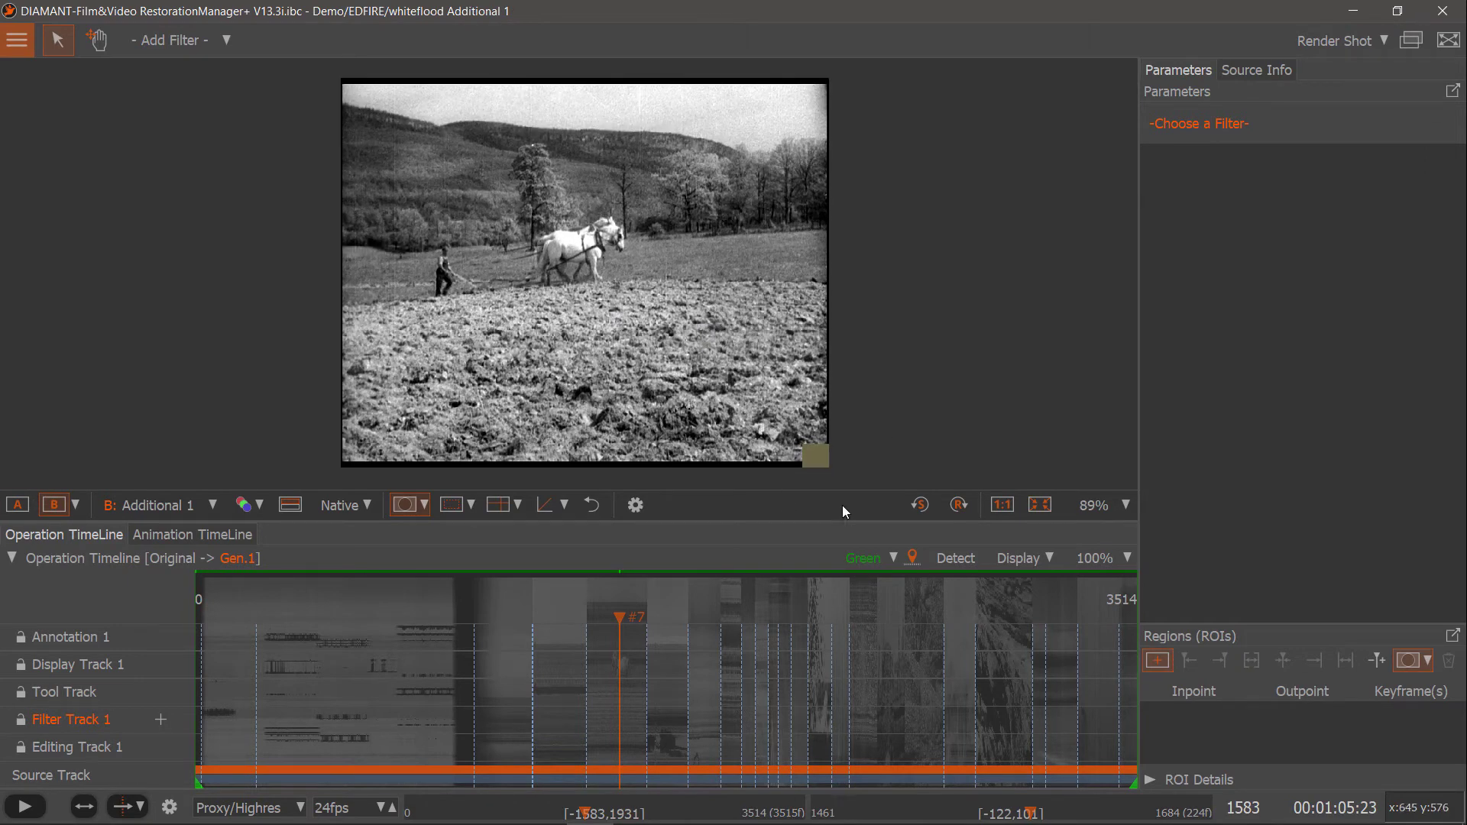
mouse_move(868, 502)
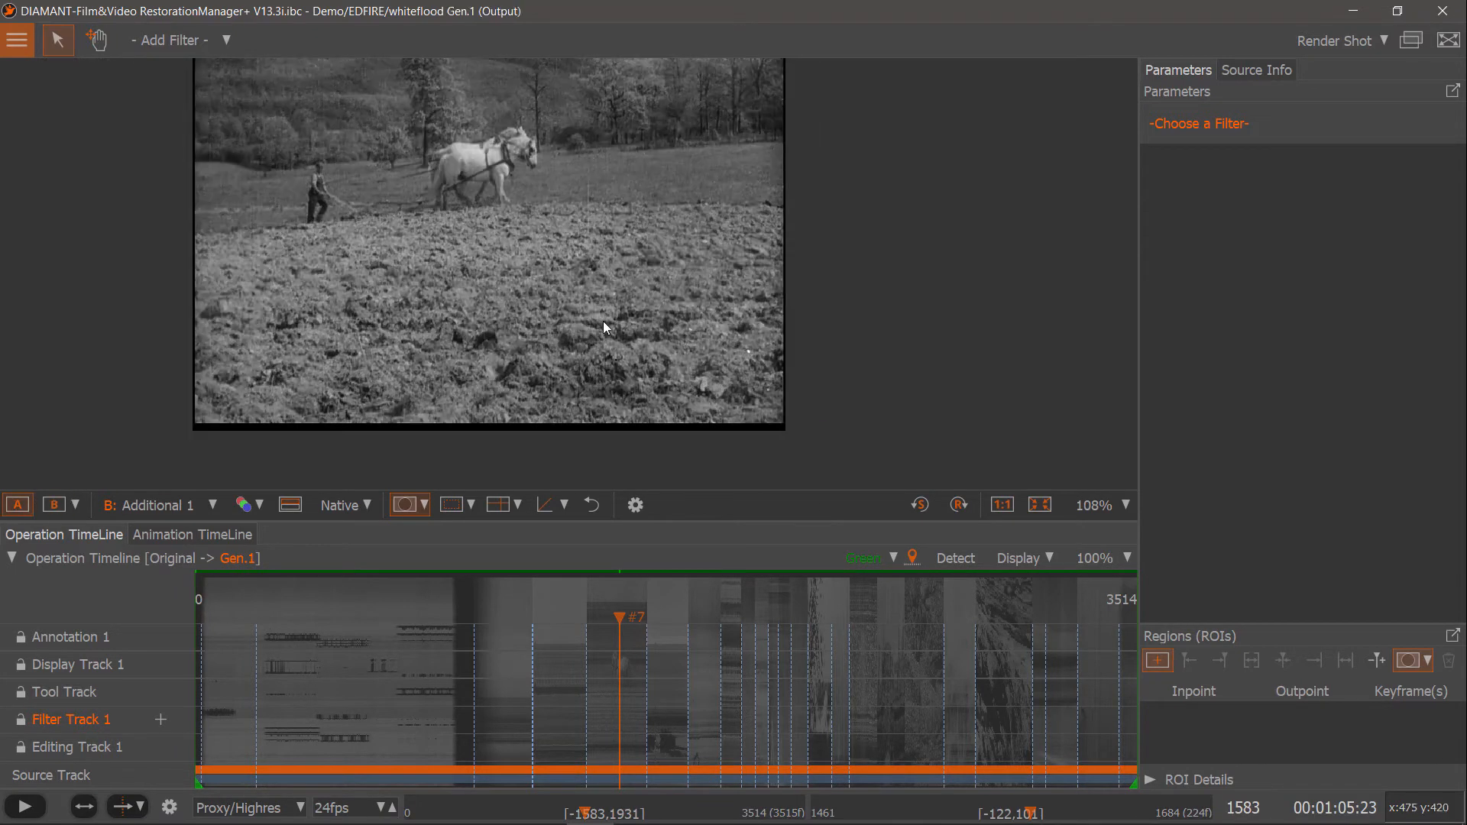
click(51, 506)
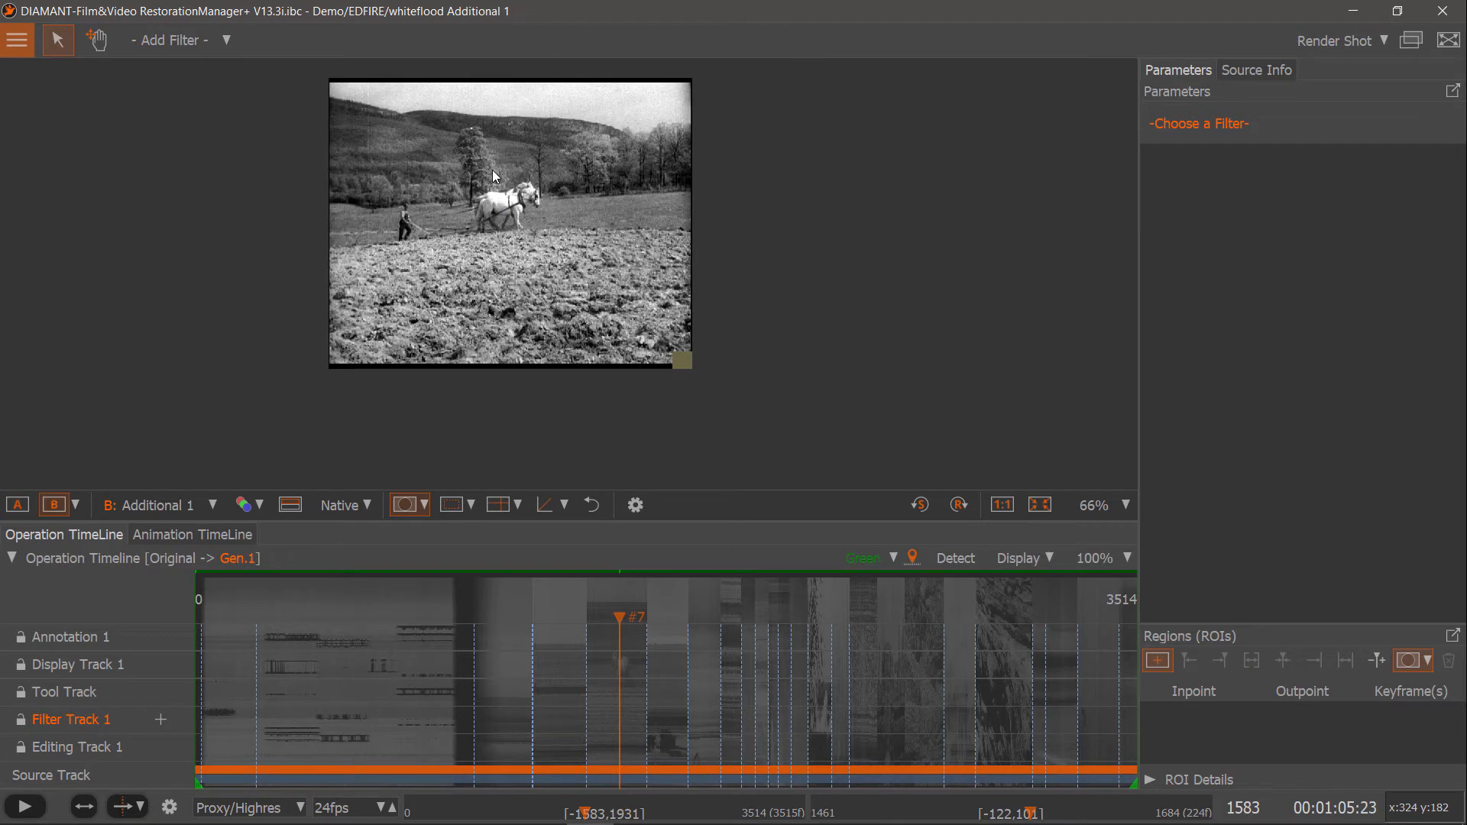
click(17, 506)
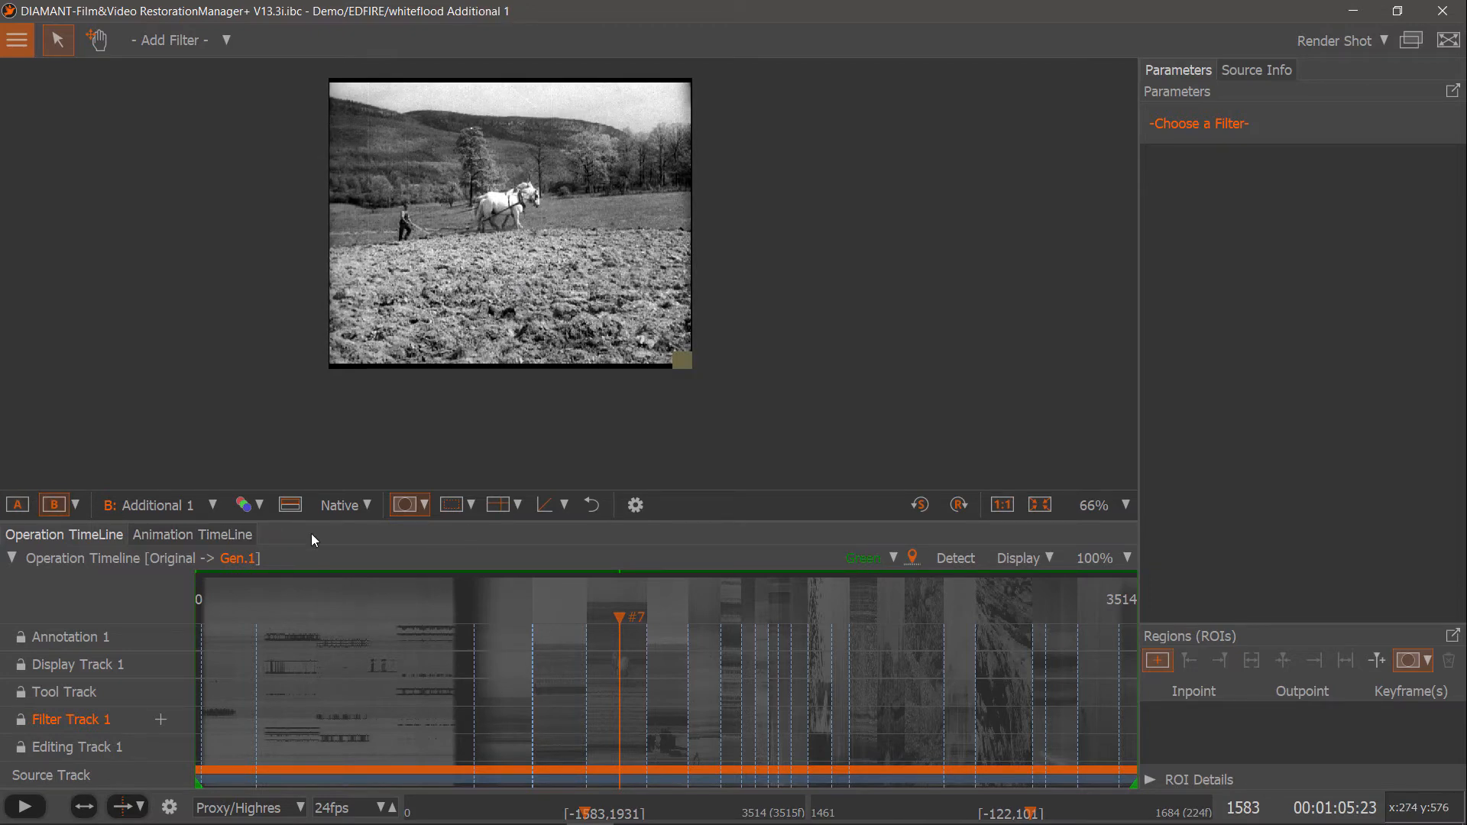
scroll(down, 3)
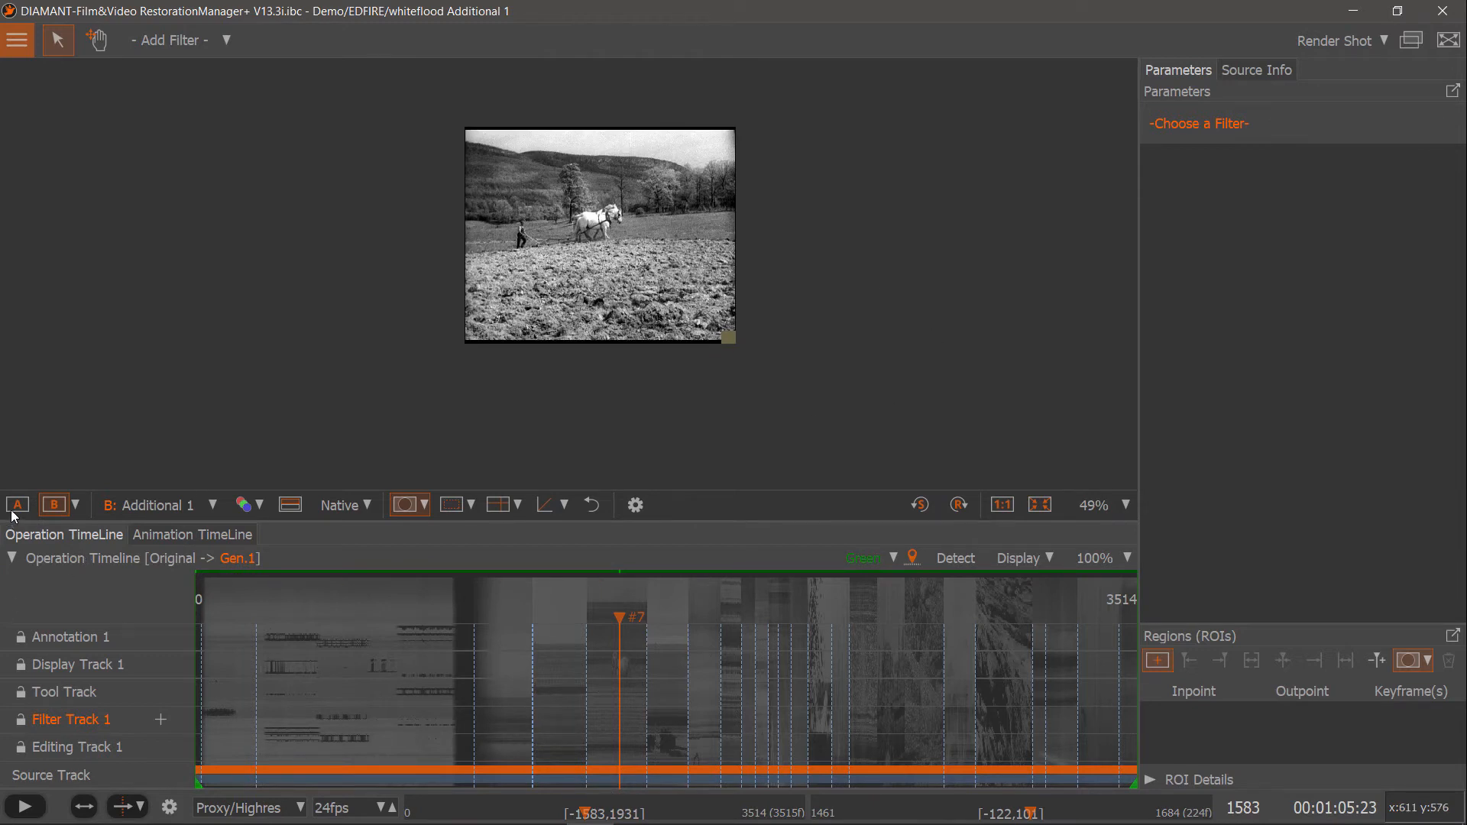
click(16, 506)
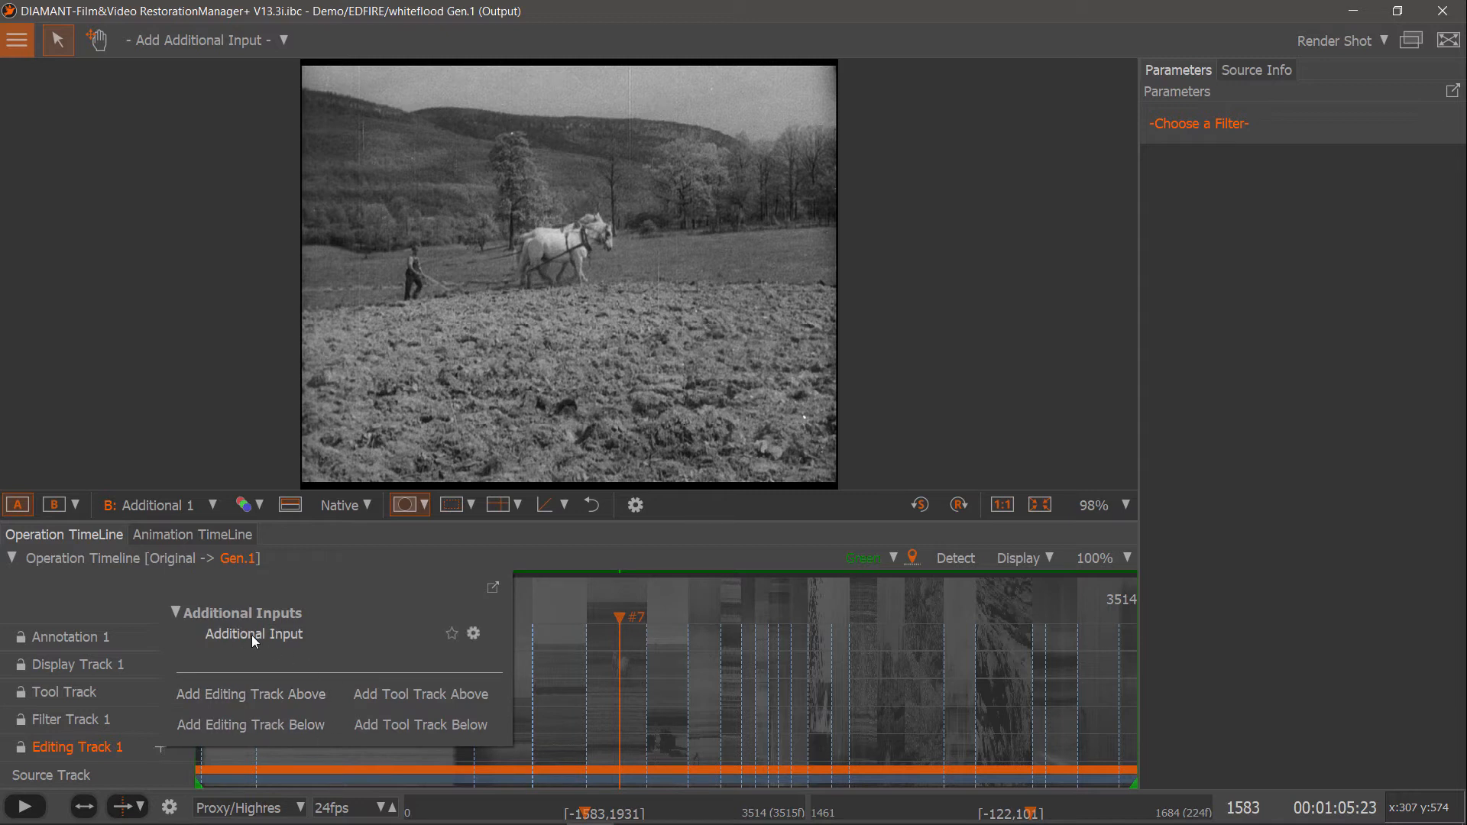
mouse_move(254, 633)
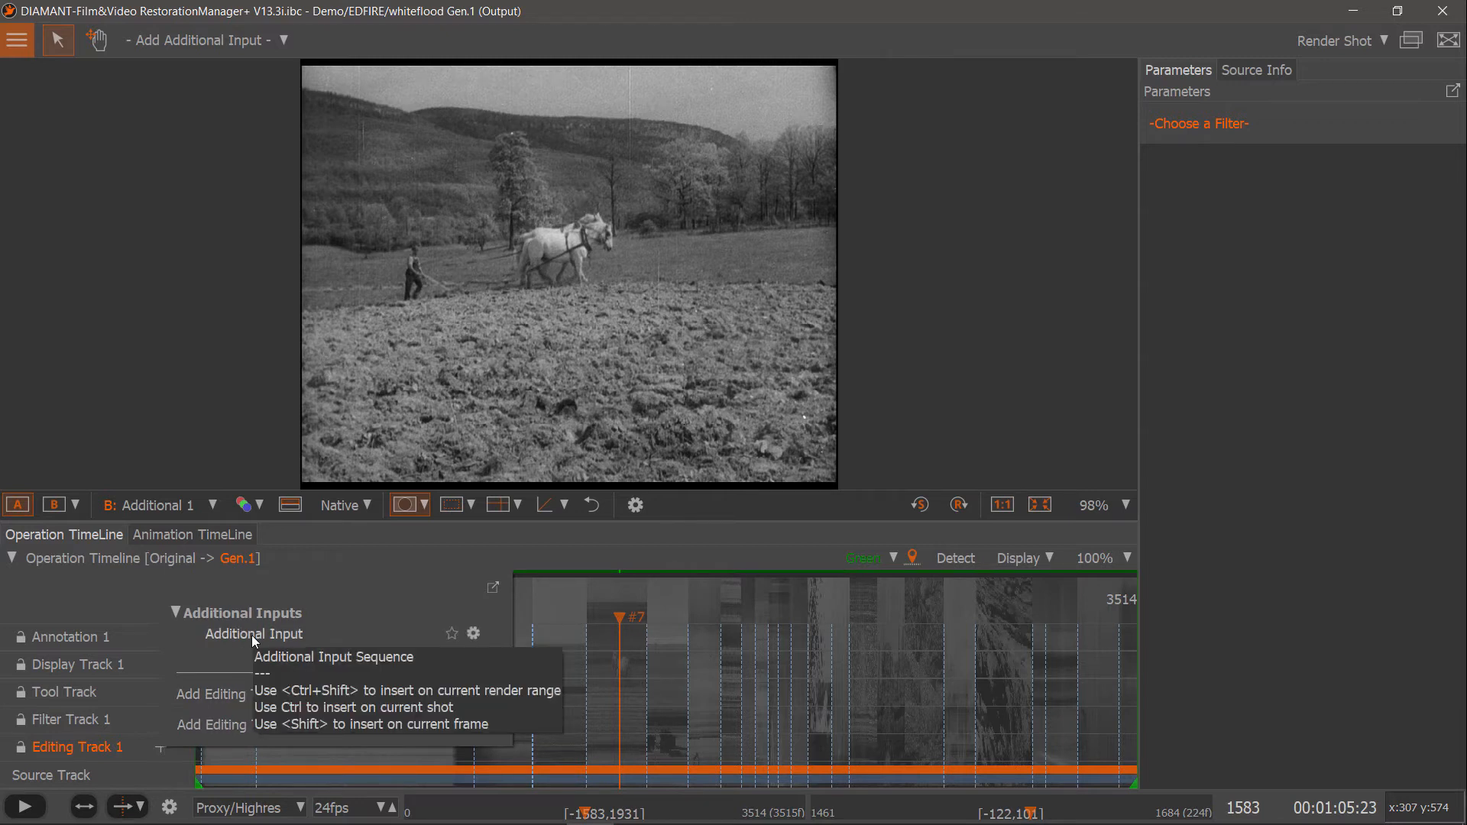
Add an Additional Input clip over frames 1461–1684 sourcing from Additional 1.
click(253, 634)
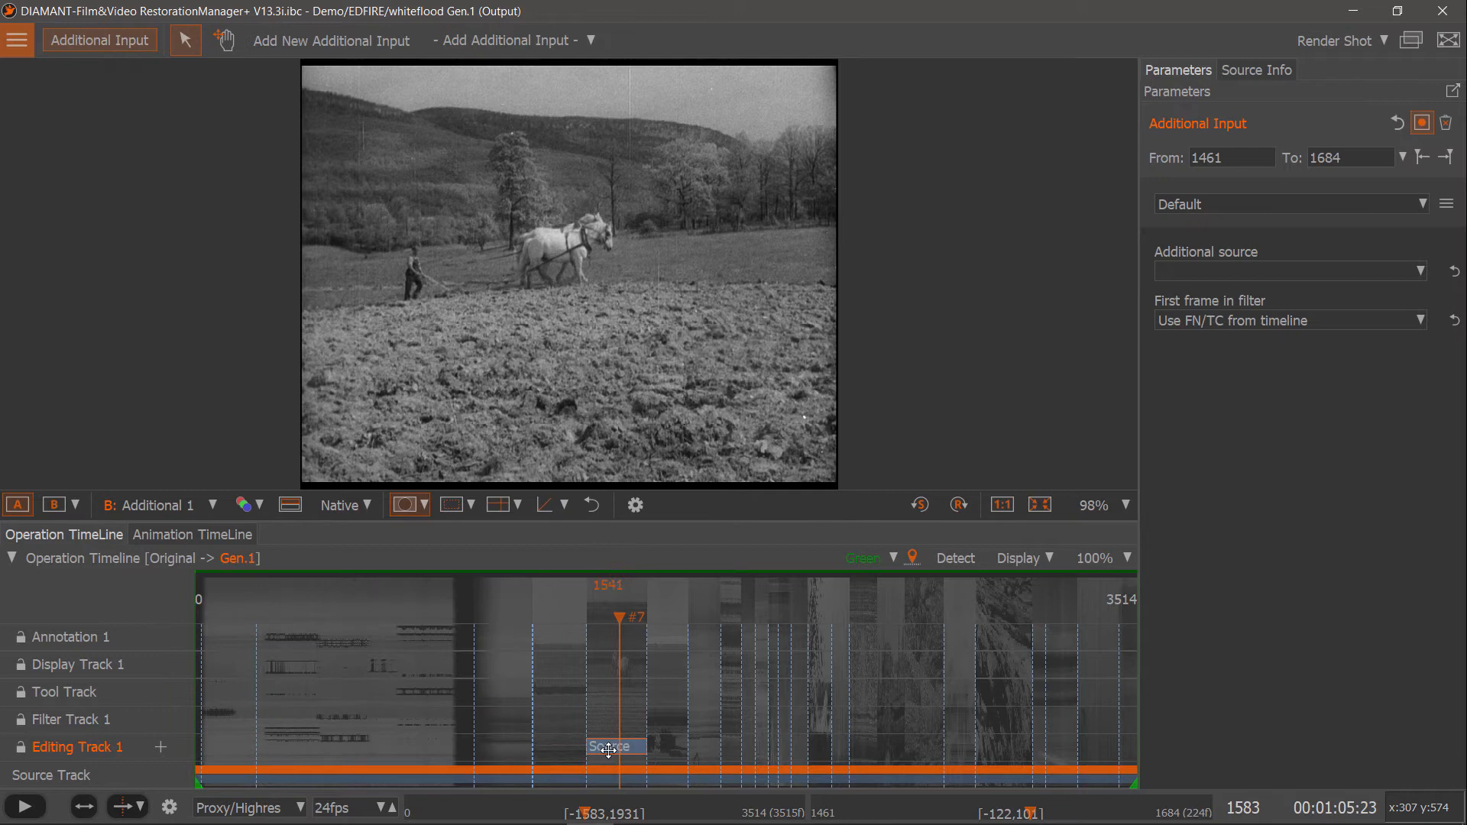
mouse_move(615, 746)
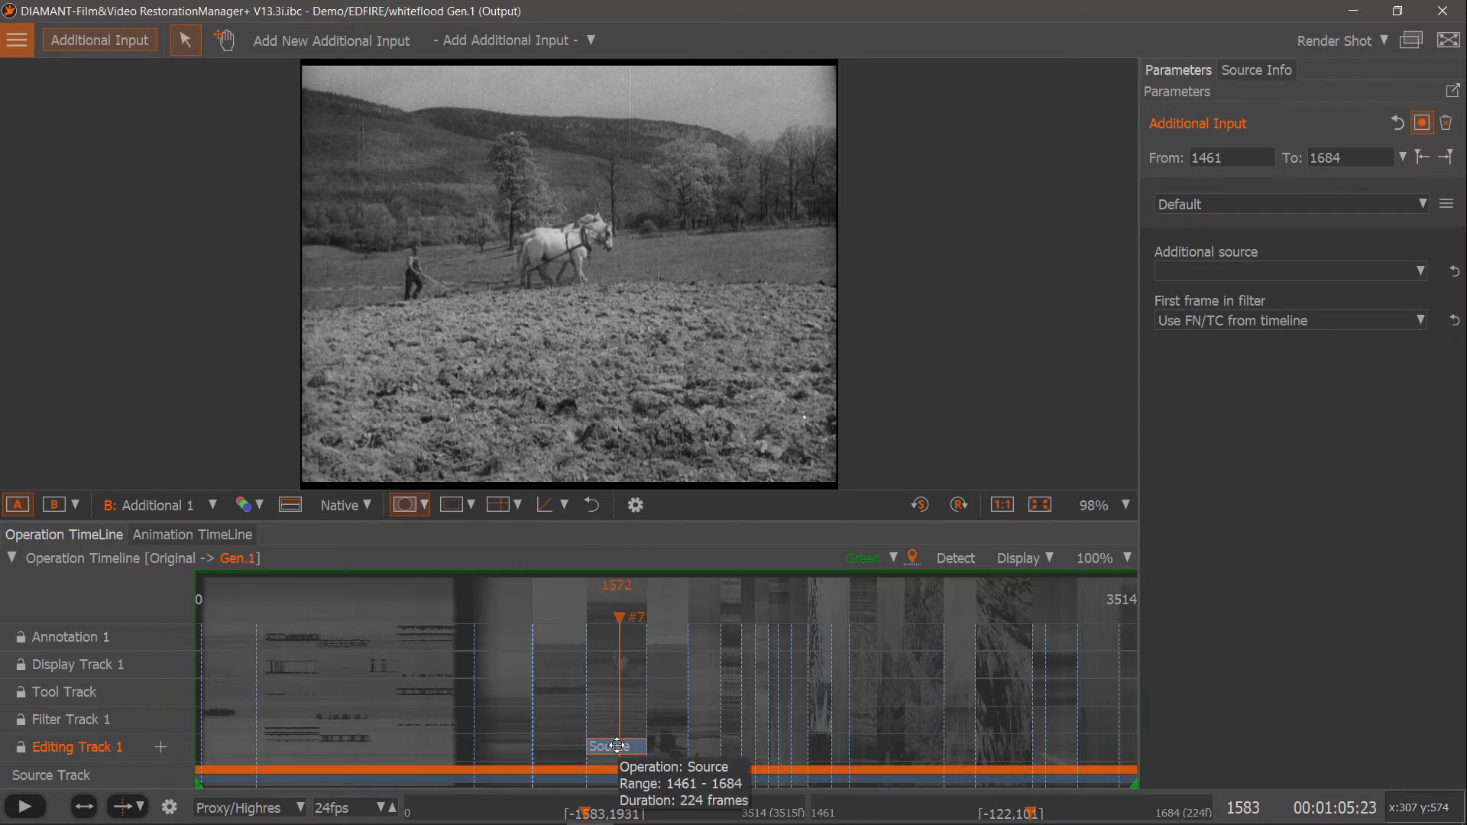
mouse_move(1294, 269)
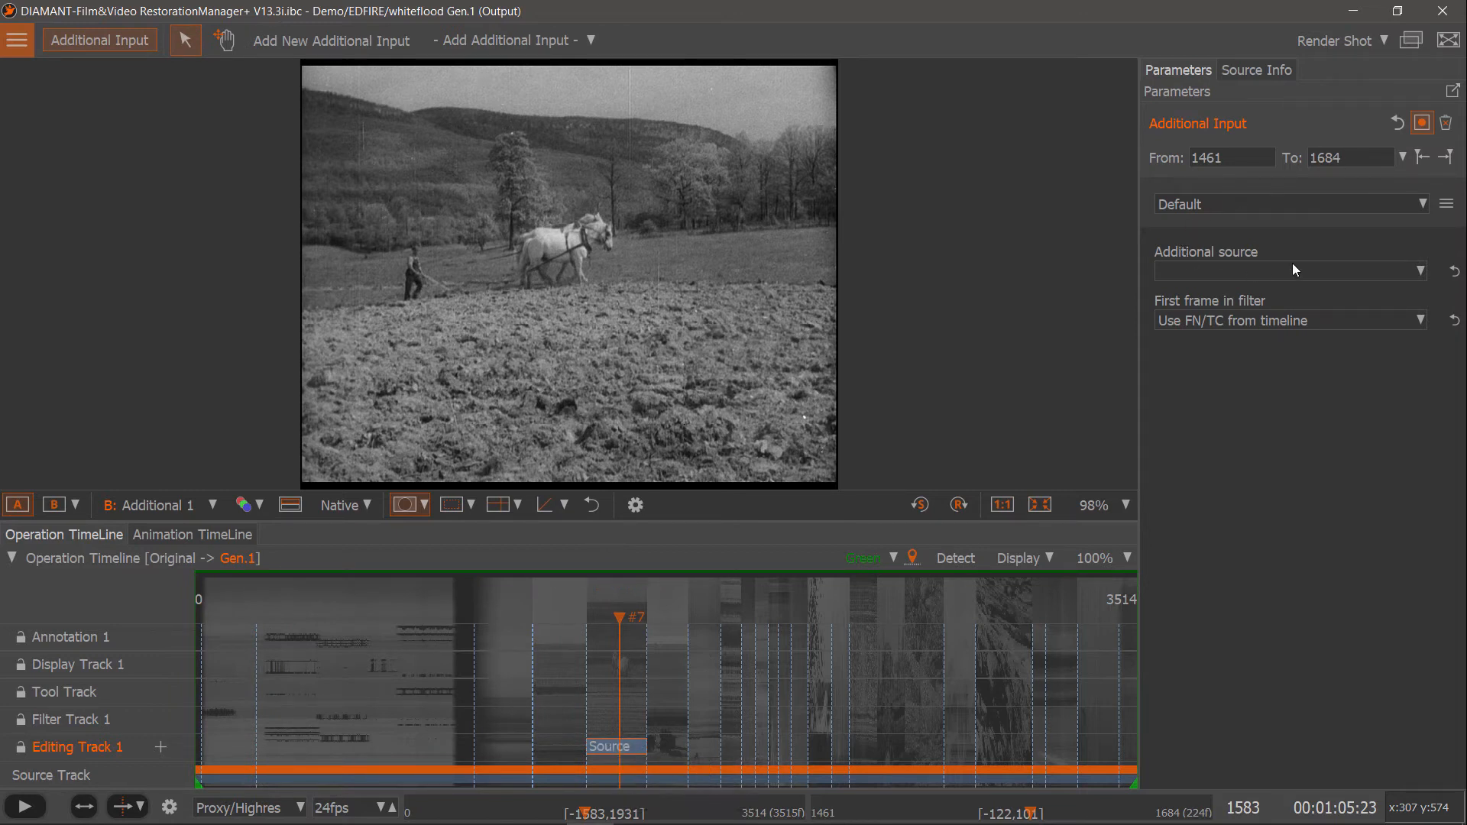
mouse_move(1251, 265)
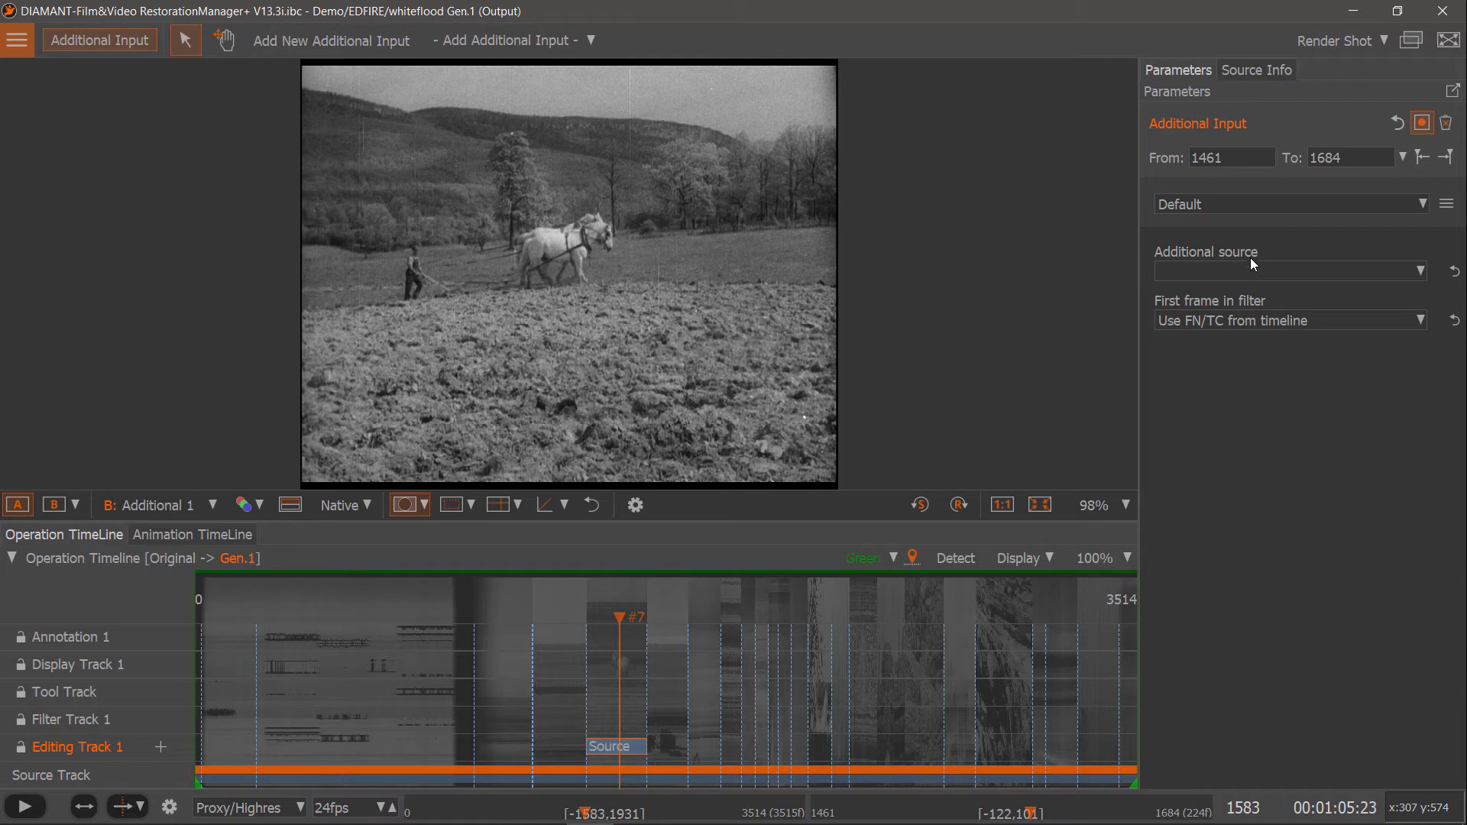
mouse_move(1307, 275)
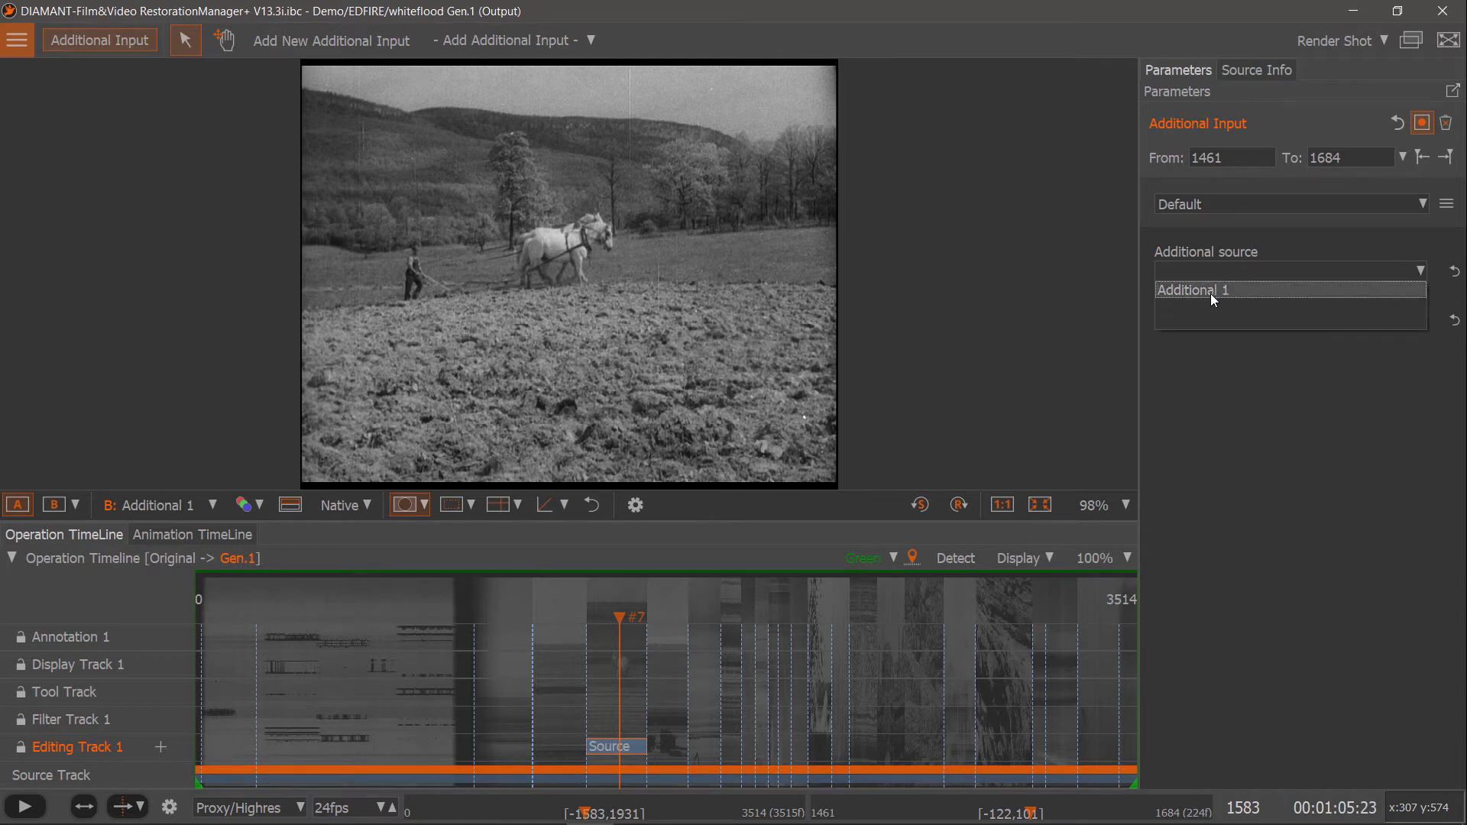
click(1287, 290)
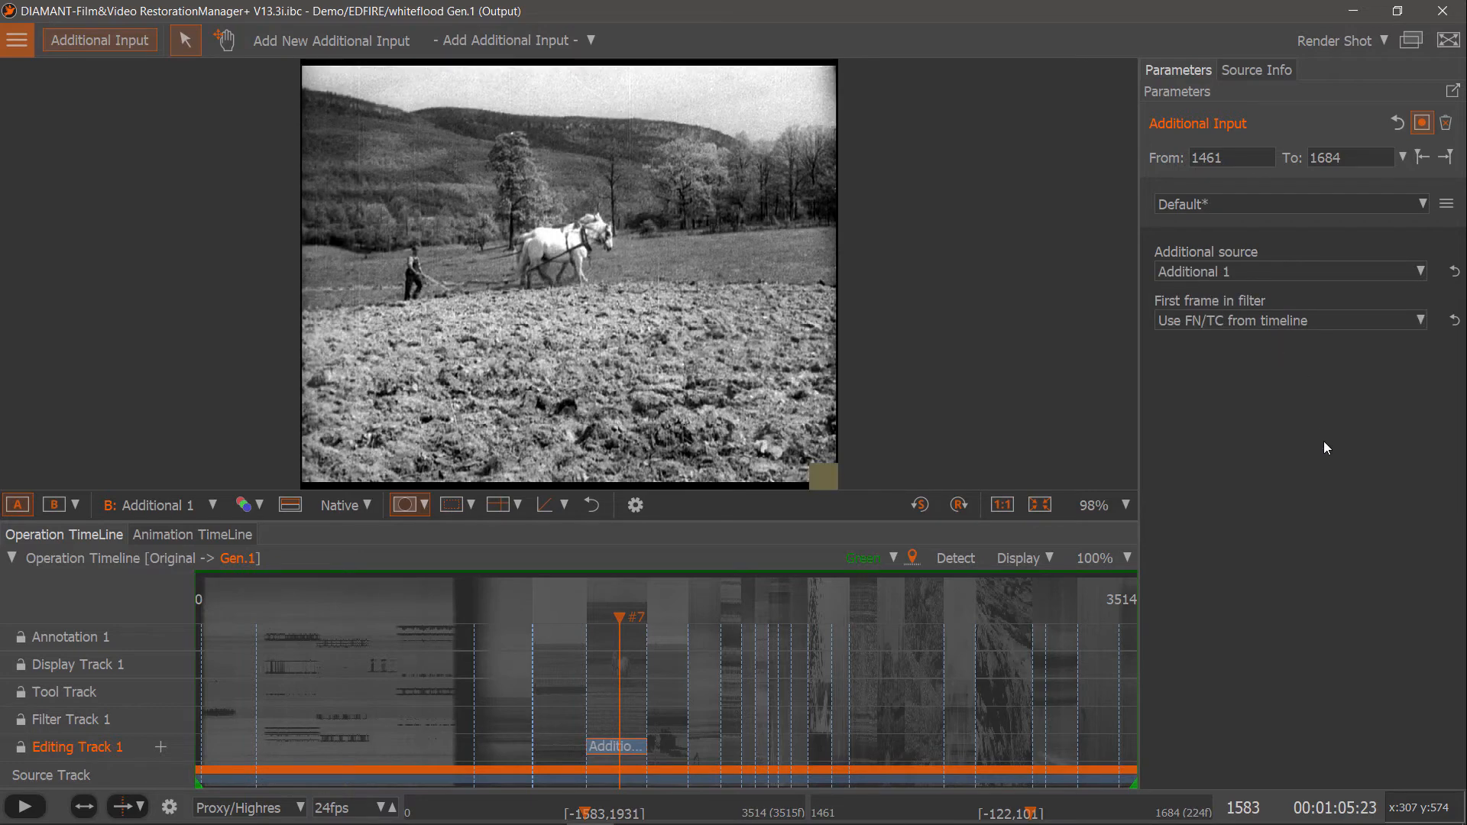
mouse_move(1326, 452)
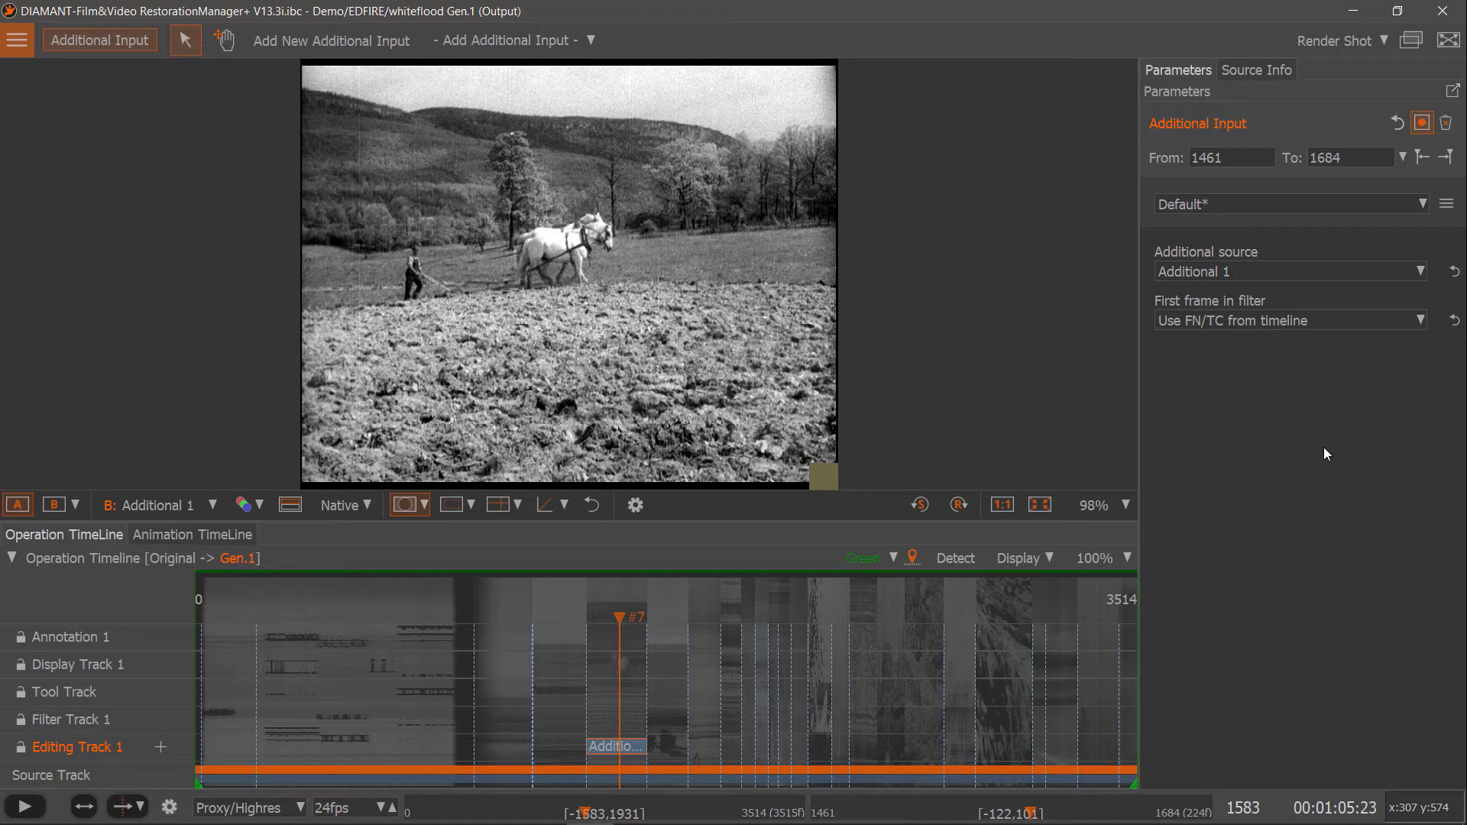
mouse_move(1244, 307)
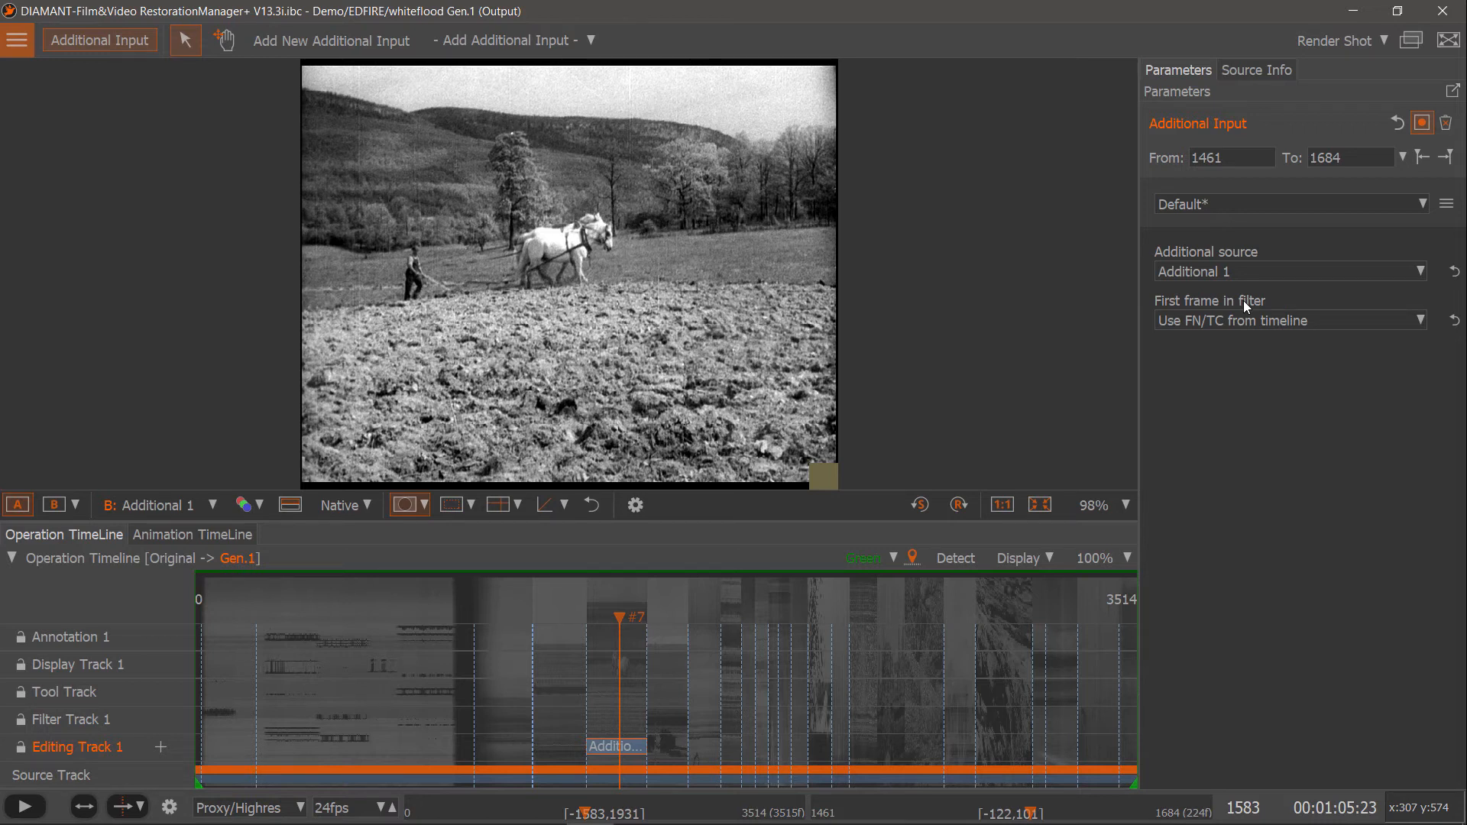
mouse_move(1375, 317)
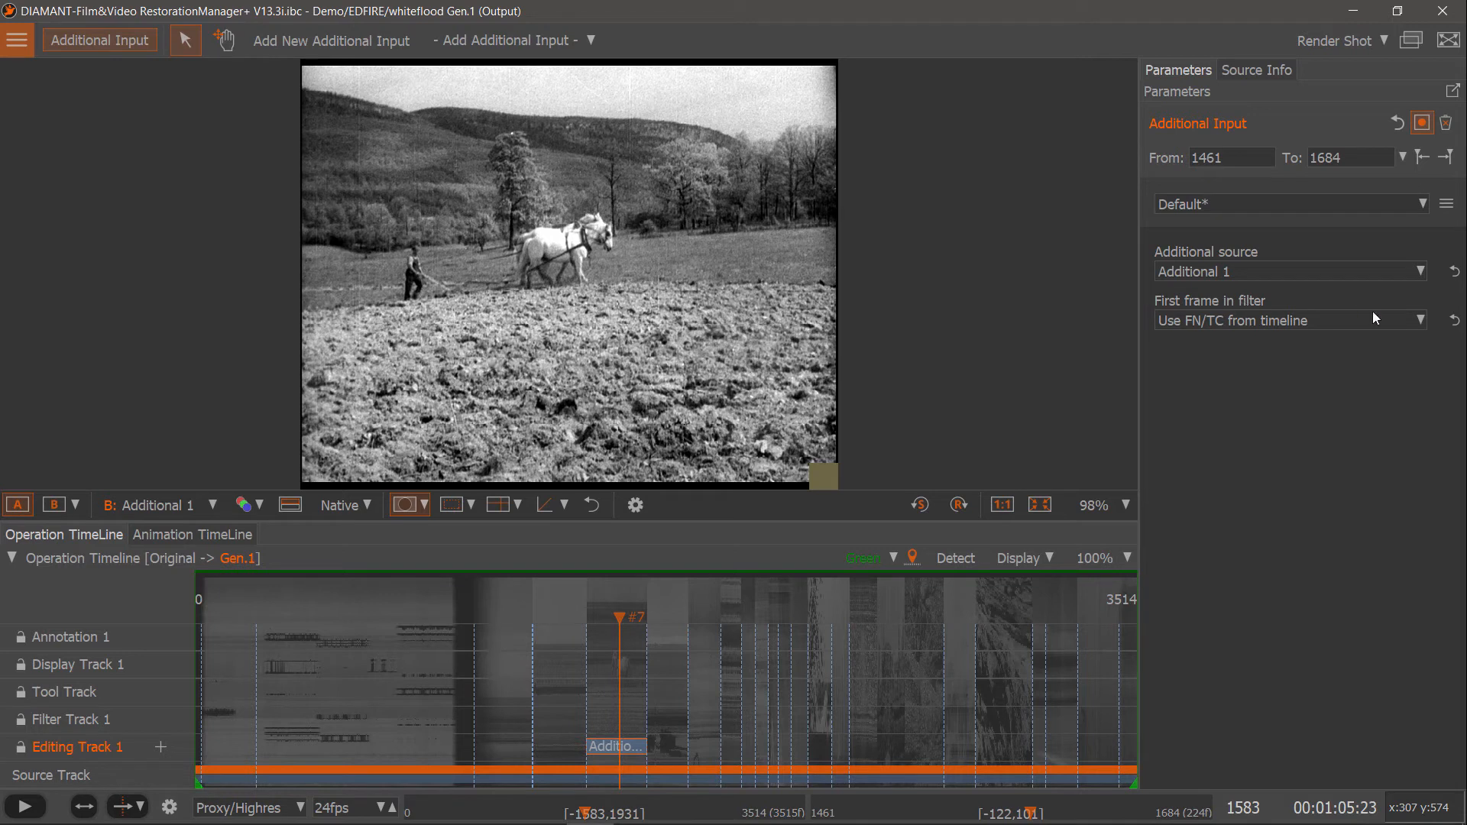
mouse_move(1178, 333)
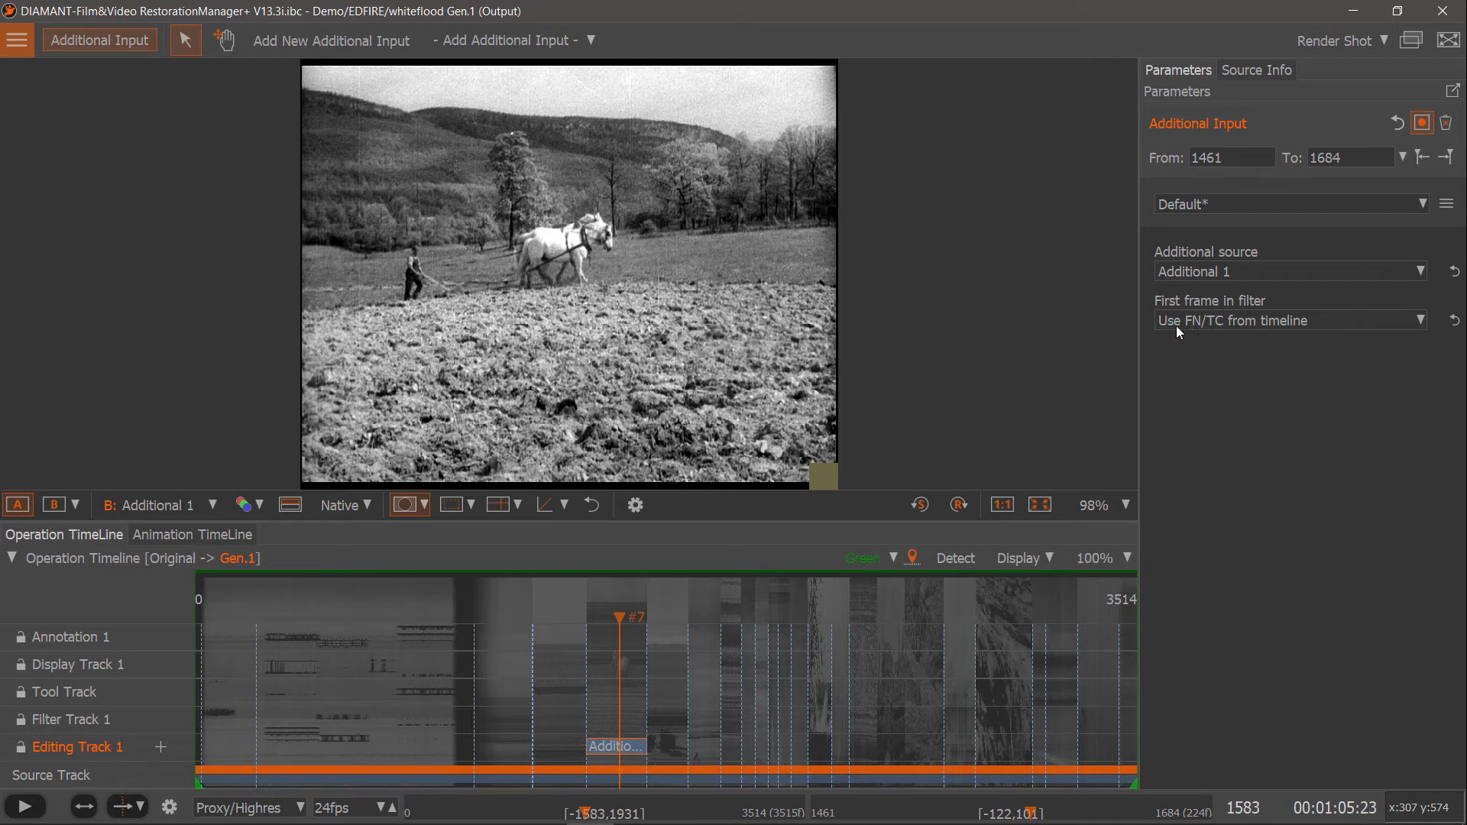
mouse_move(1282, 330)
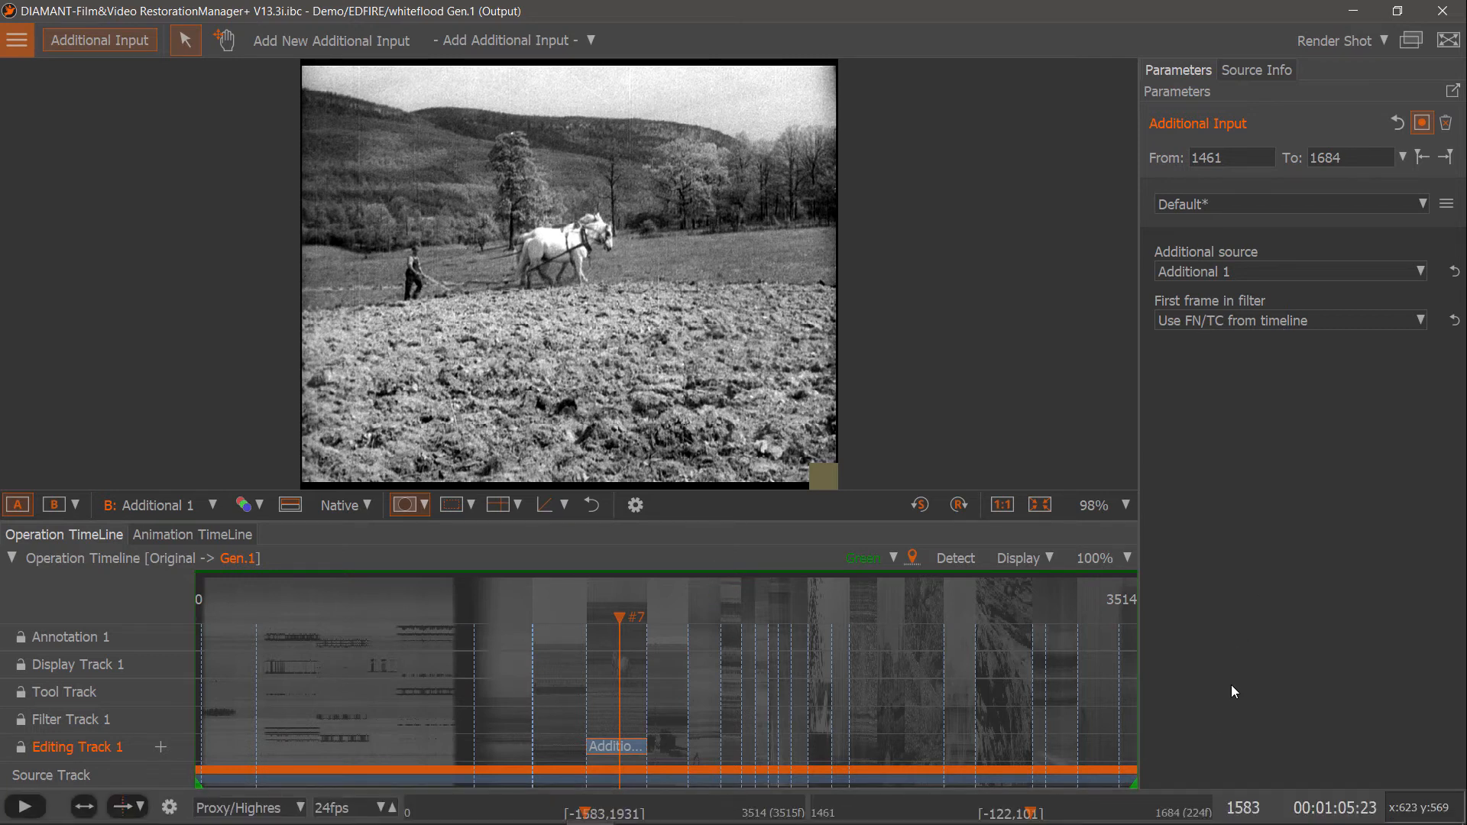
mouse_move(1240, 652)
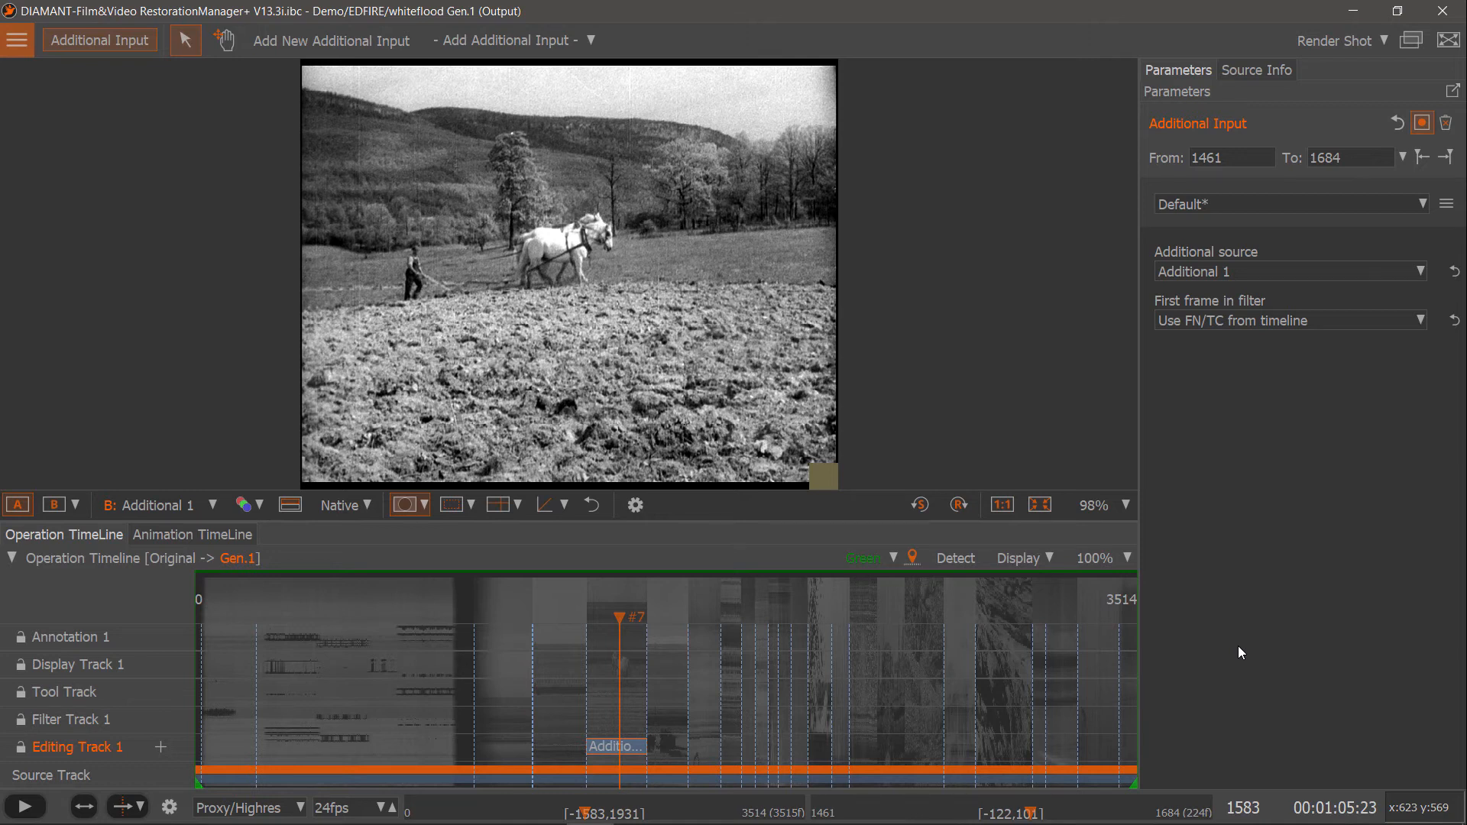
mouse_move(1321, 338)
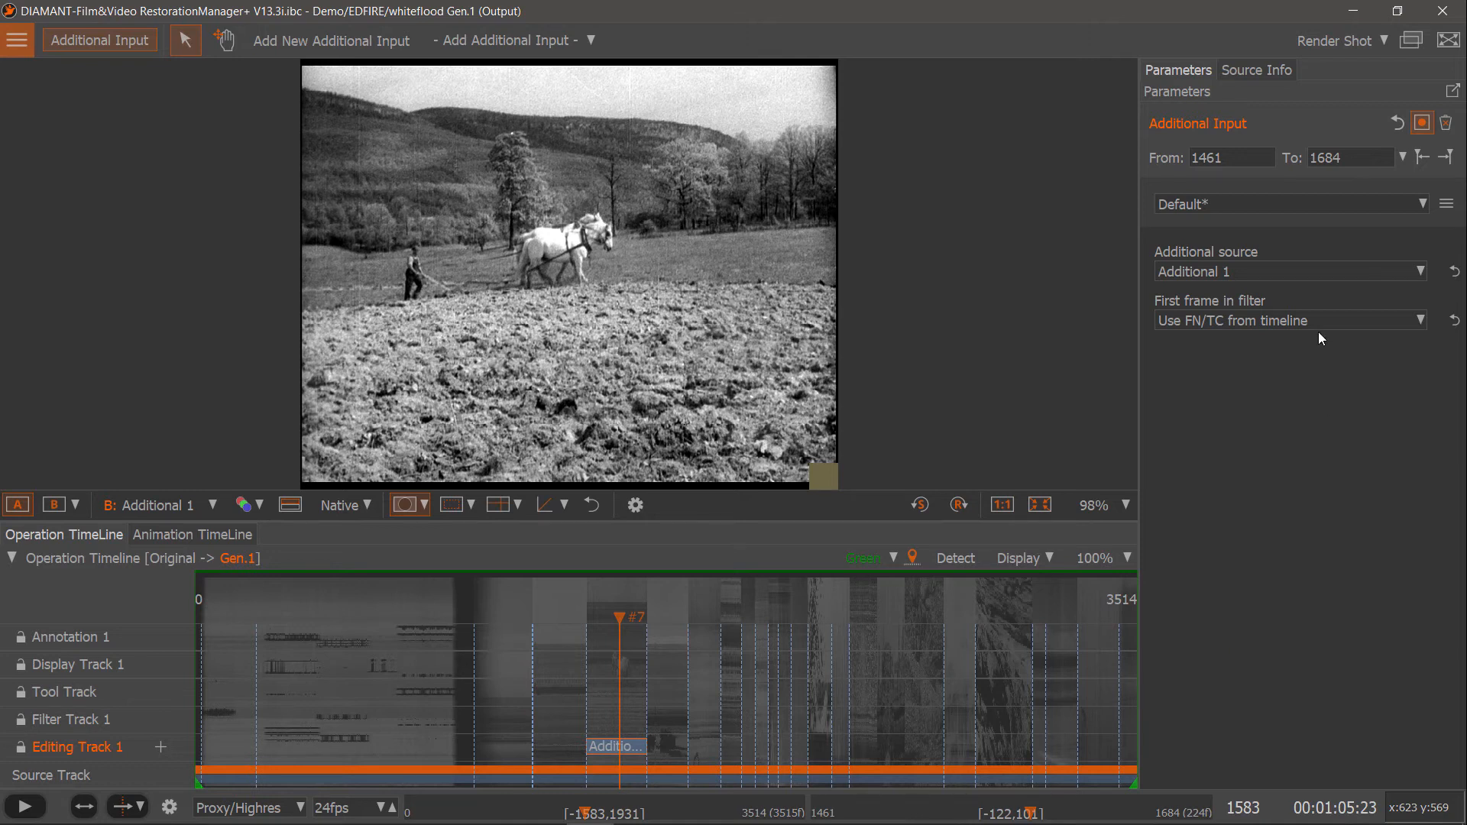
click(1418, 320)
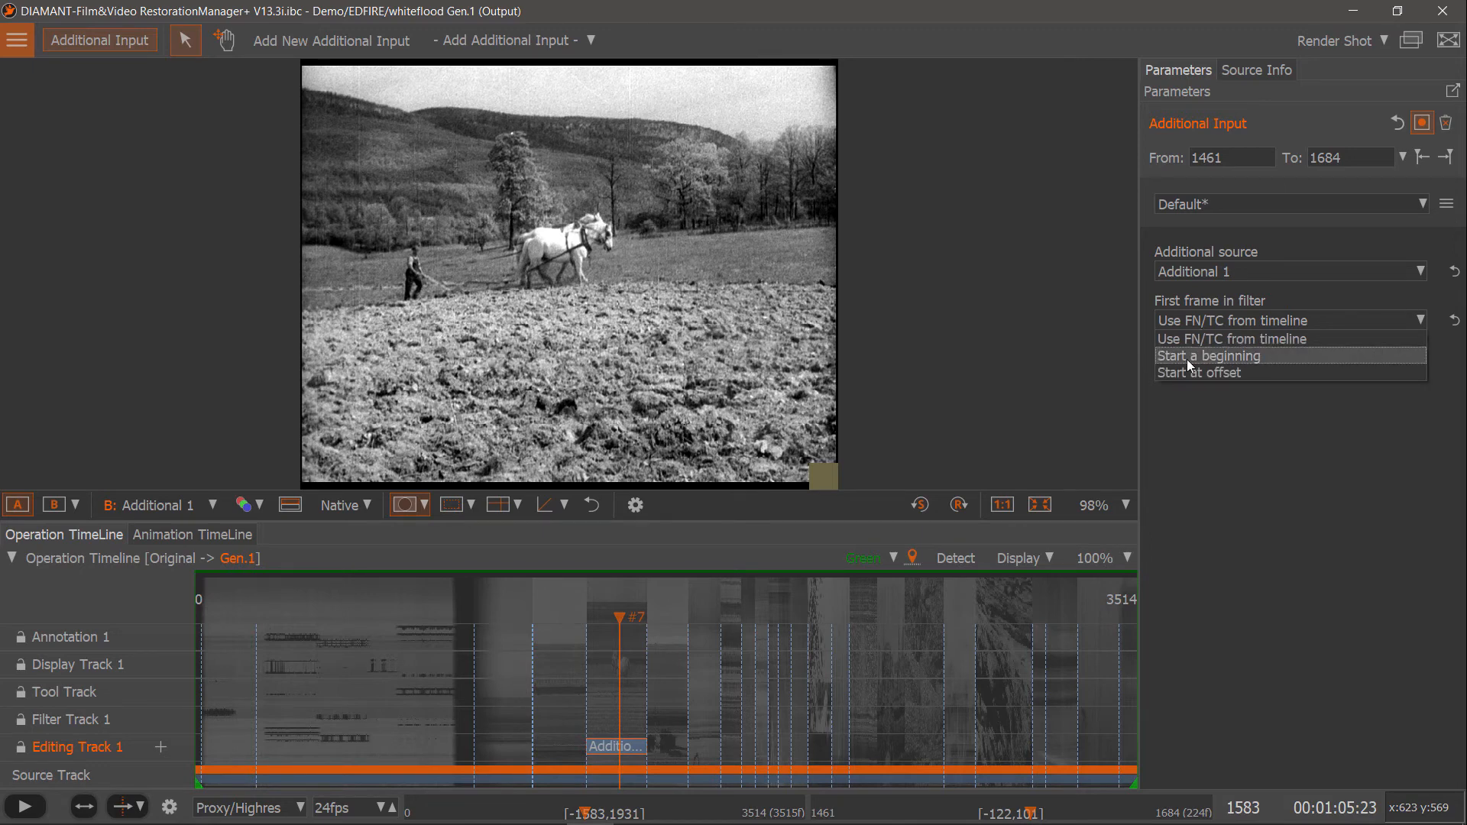
mouse_move(1221, 365)
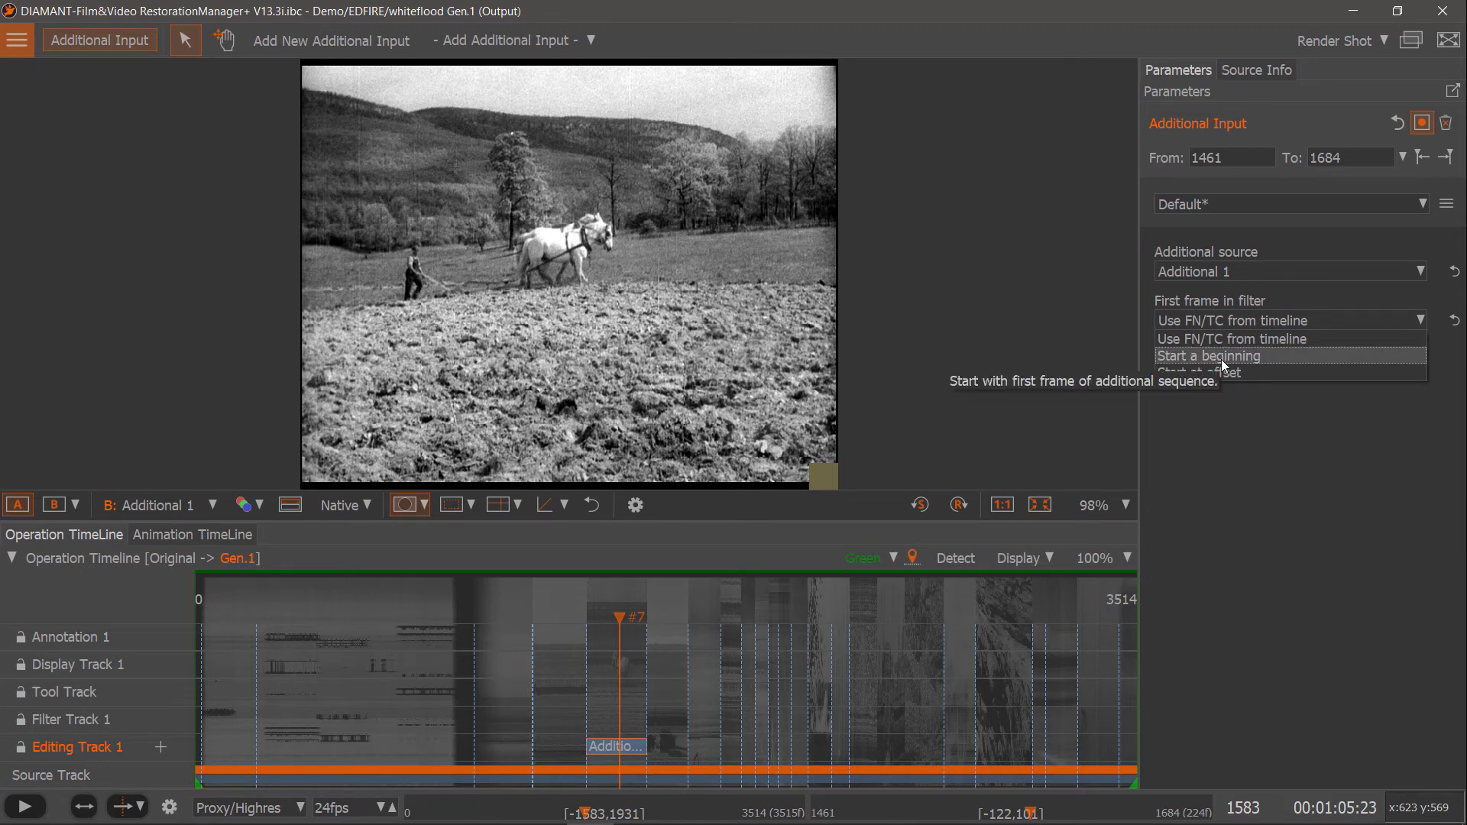
click(1209, 357)
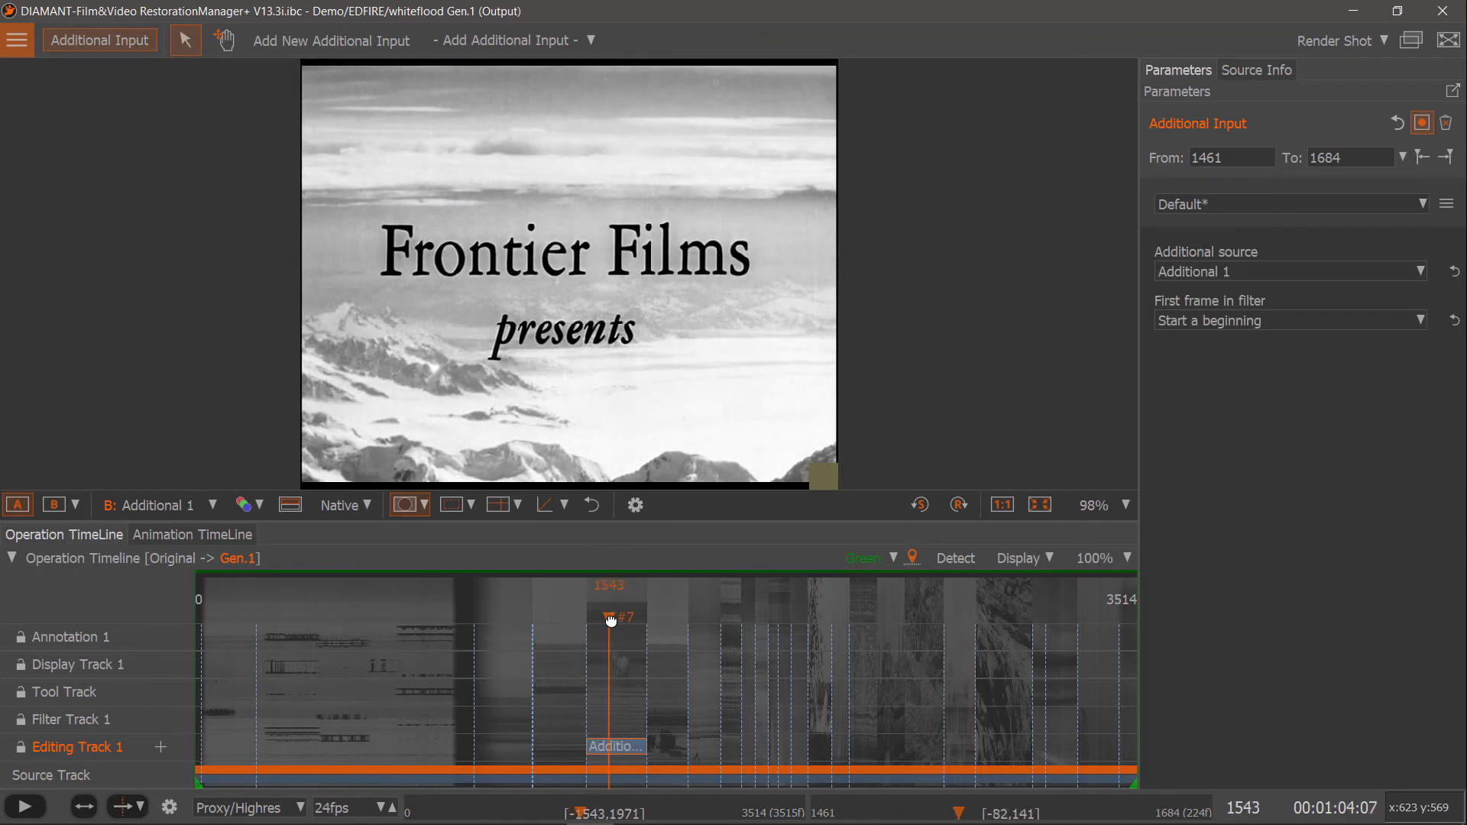
click(1441, 319)
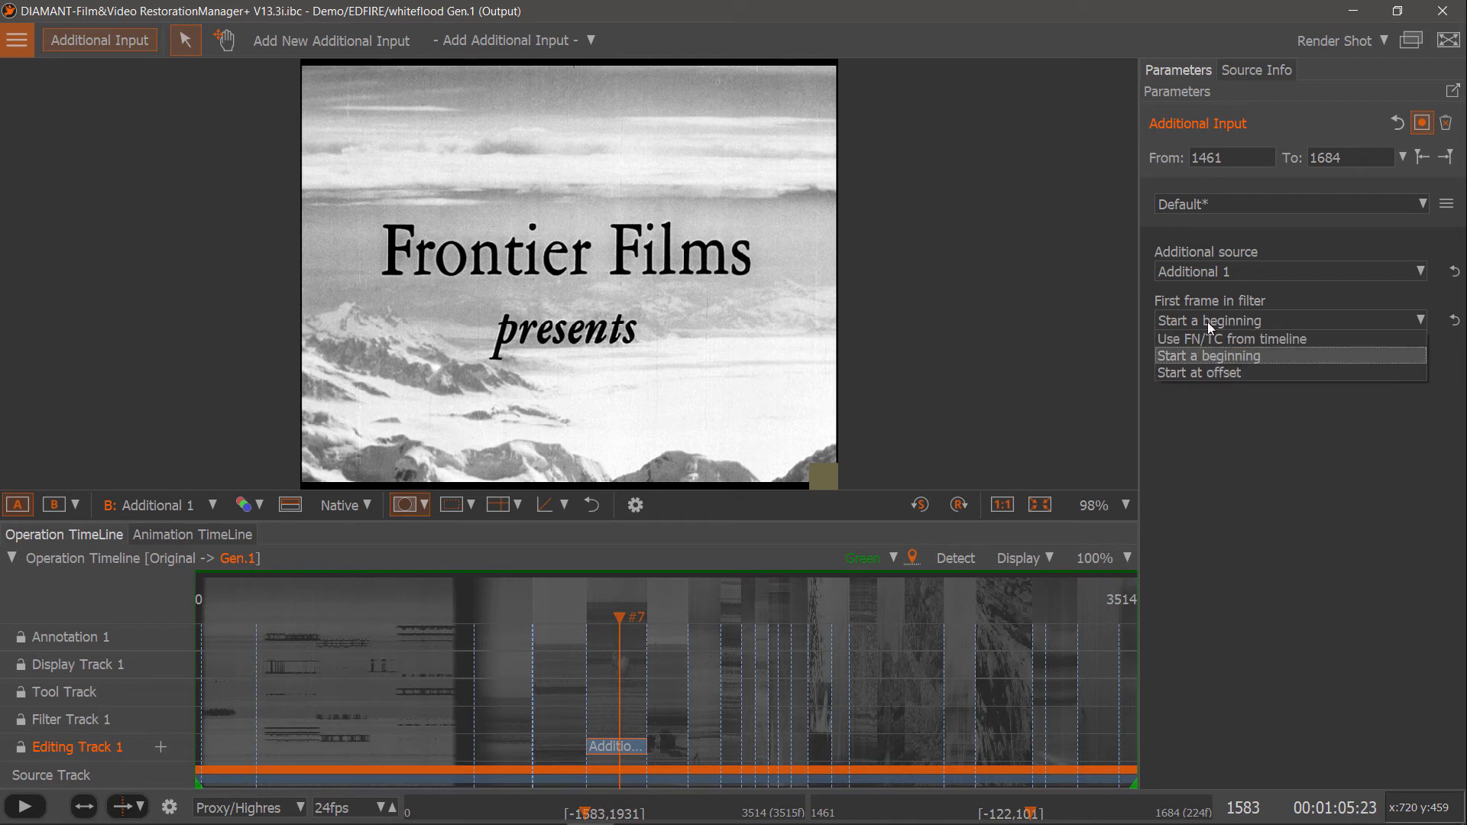
click(1201, 373)
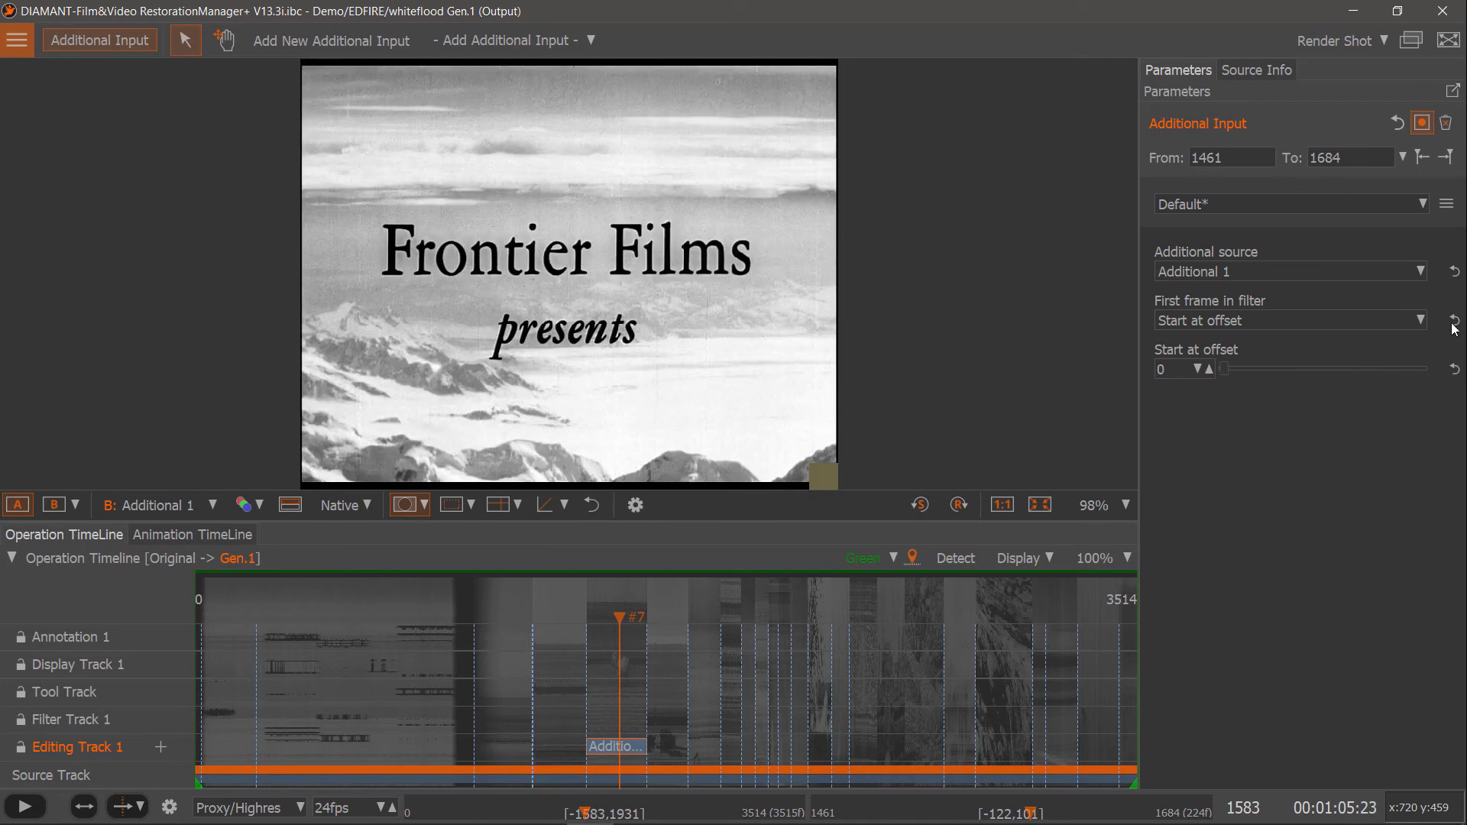
click(1453, 319)
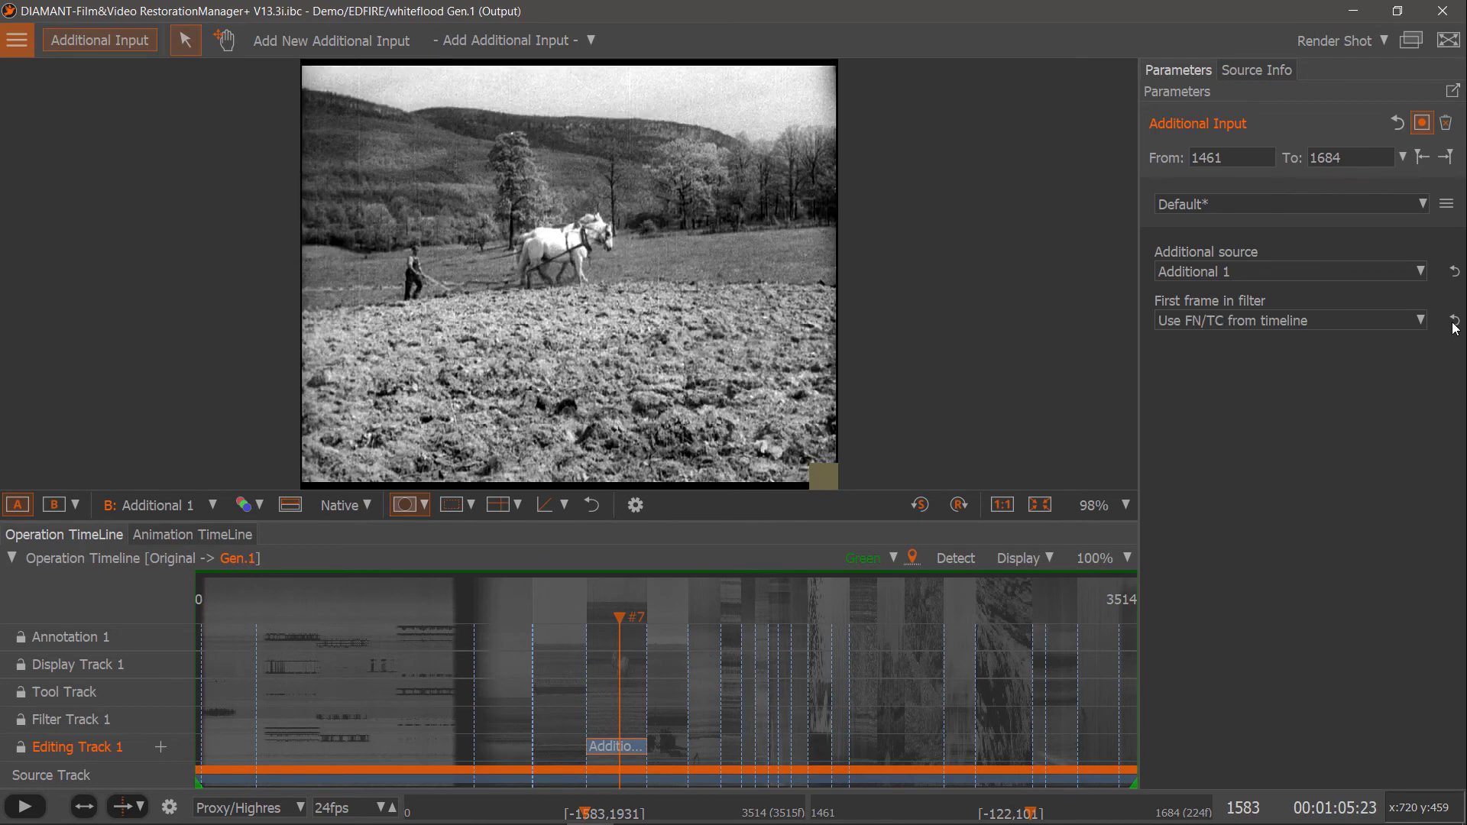
mouse_move(976, 303)
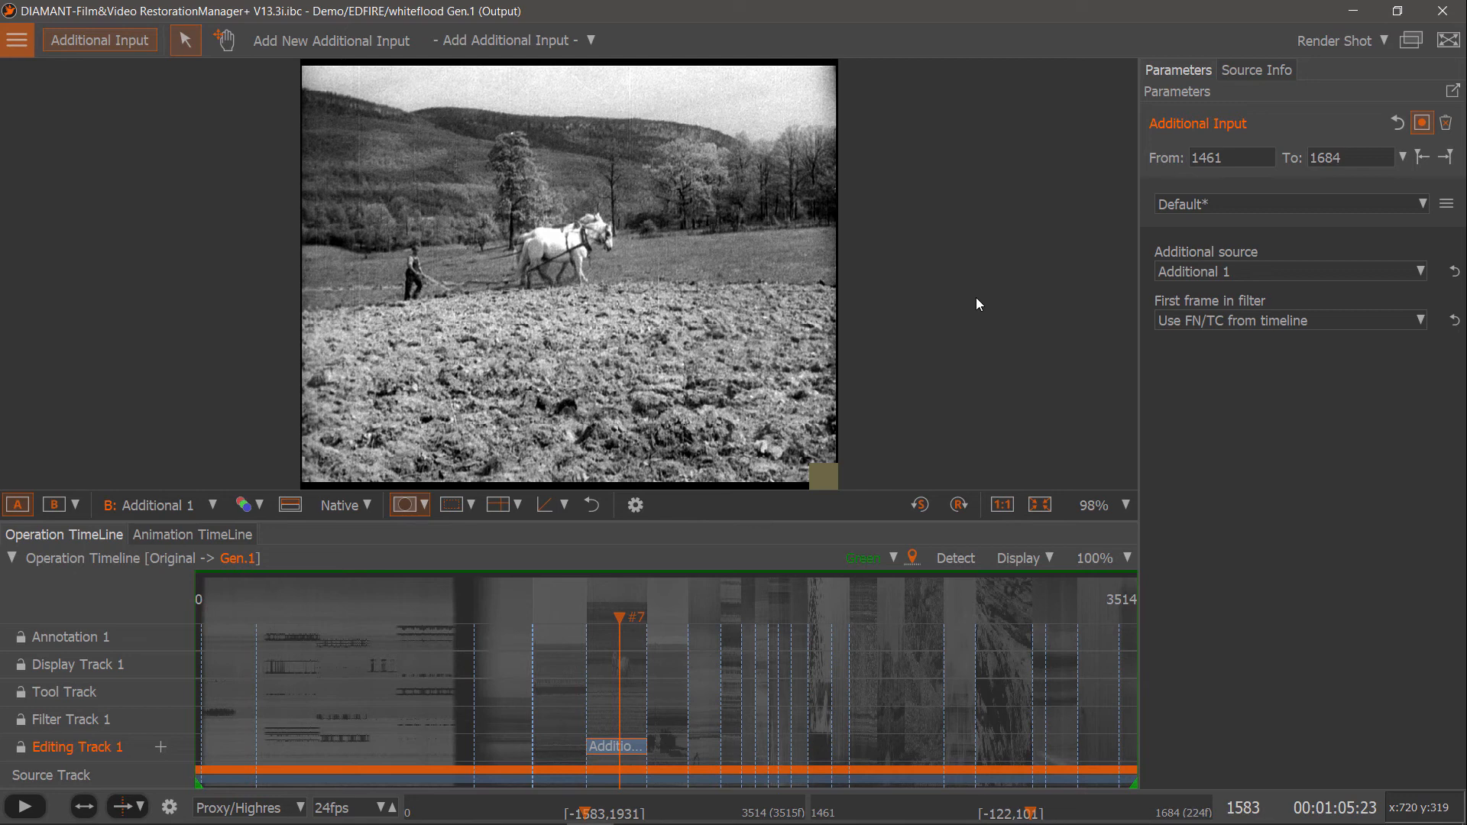
mouse_move(606, 327)
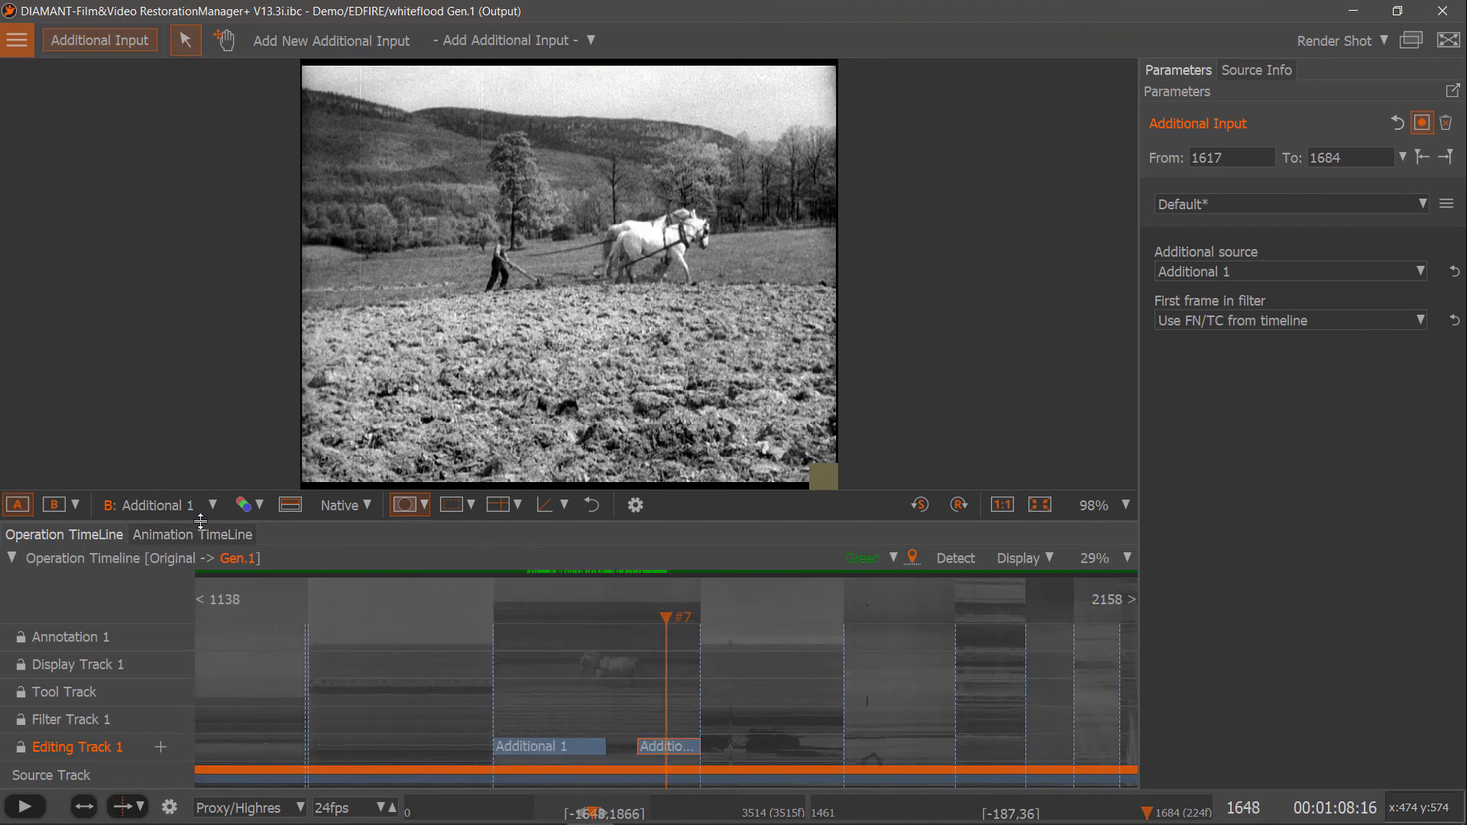
Zoom the Operation Timeline to split the Additional Input clip at frame 1617.
click(17, 504)
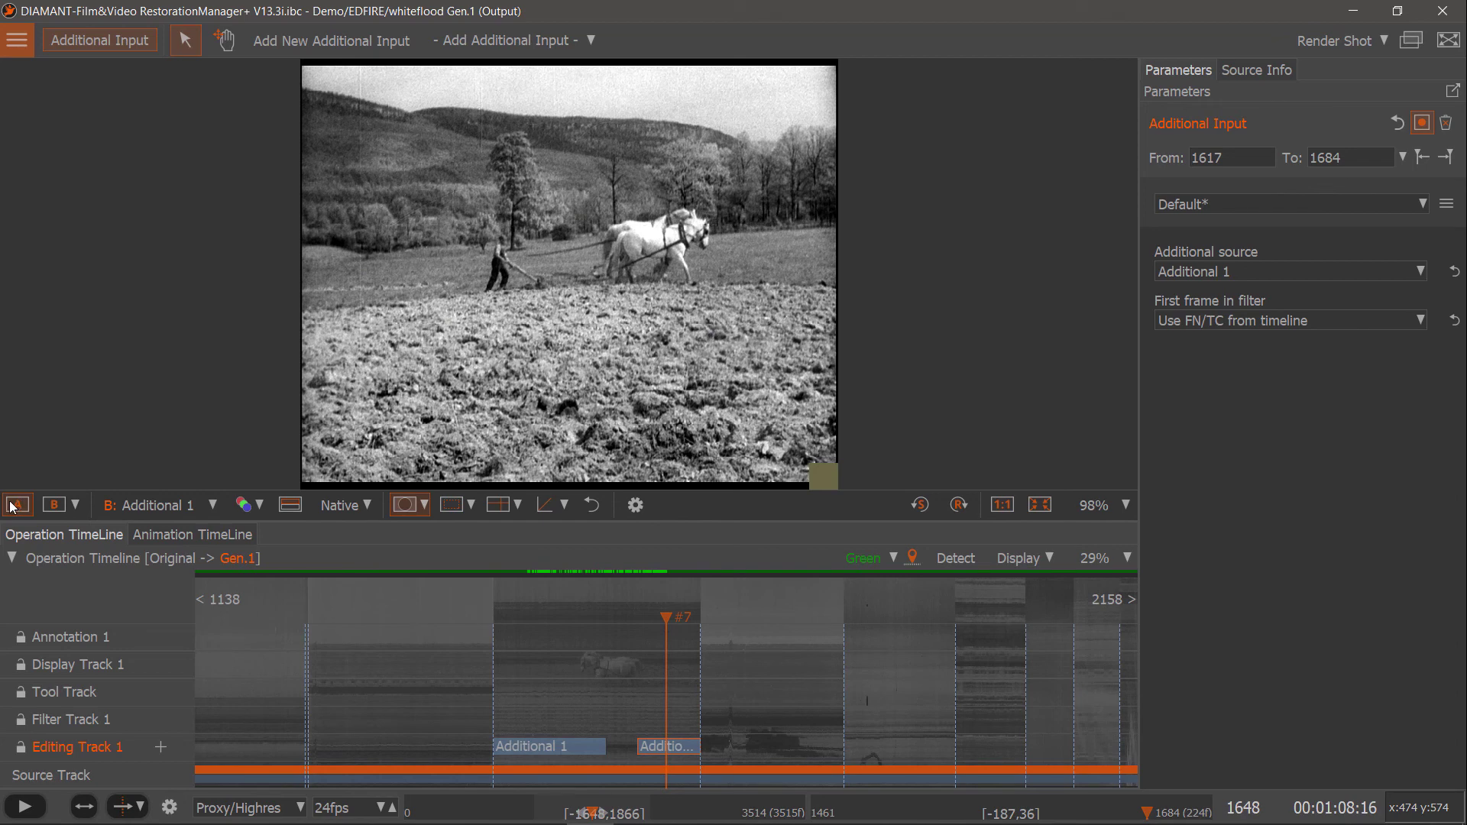
click(17, 504)
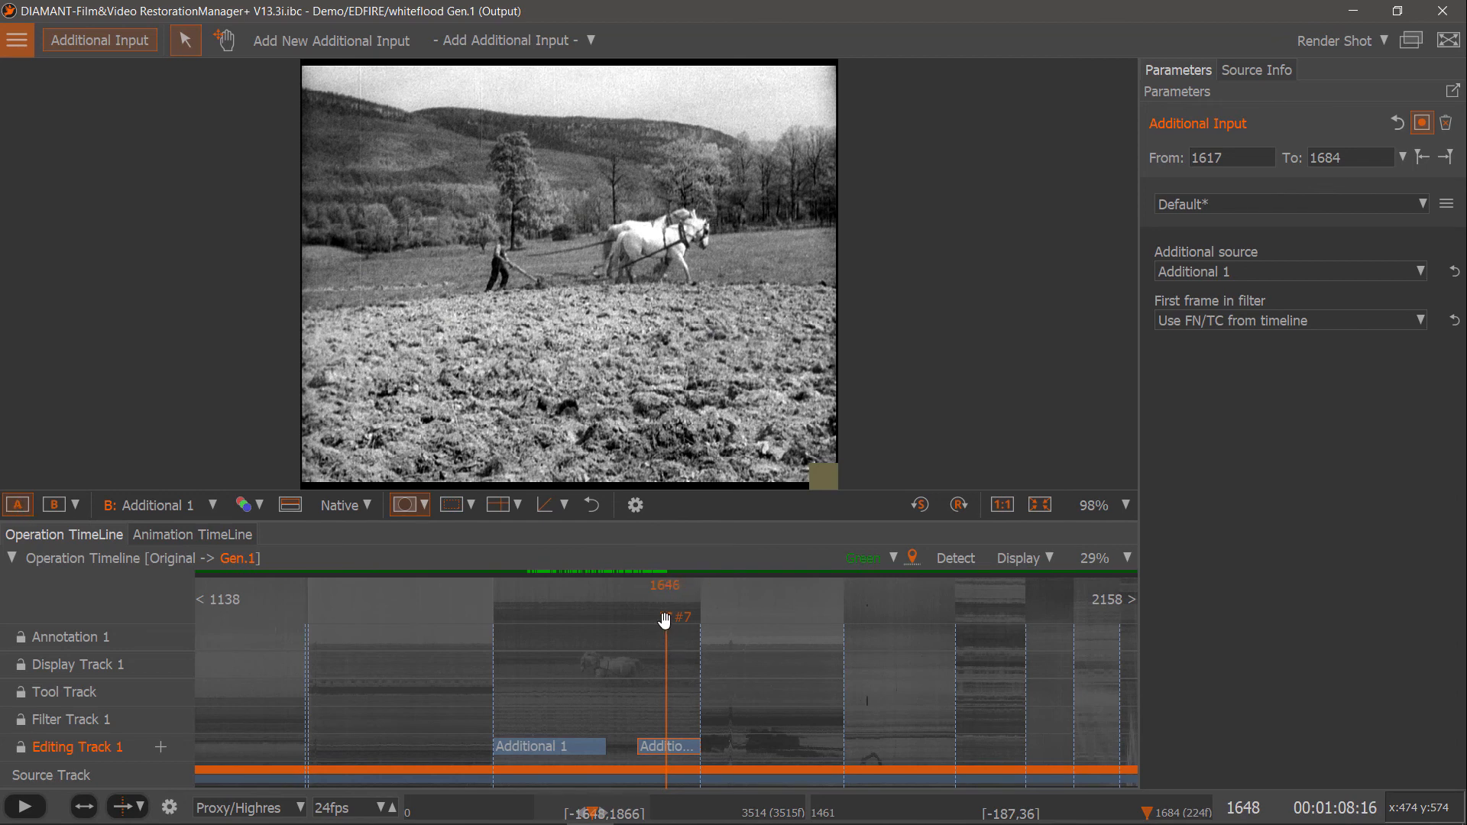